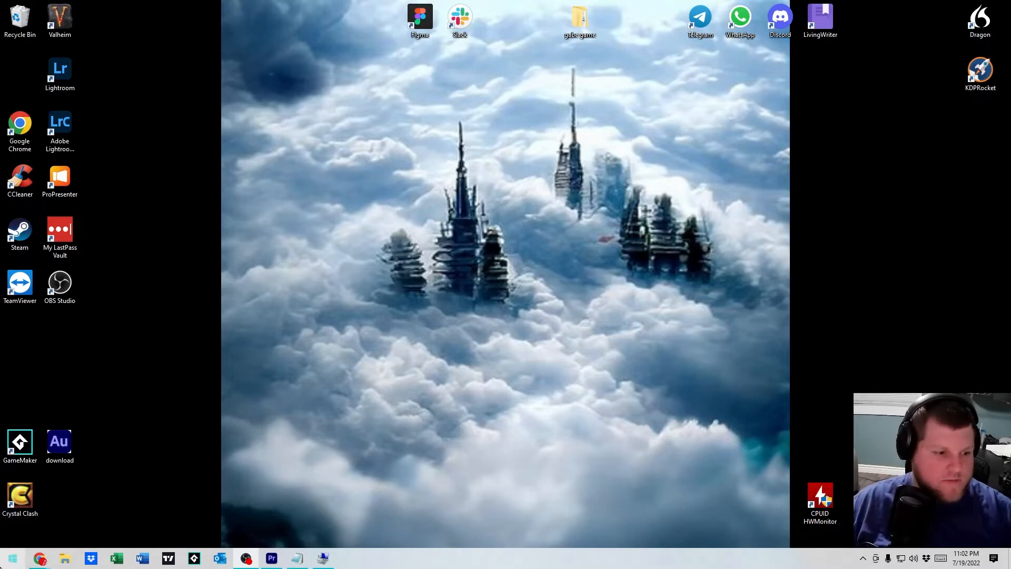
Step: Search the Start menu for cmd and bring up Command Prompt's context options
{"action": "left_click", "coordinate": [12, 558]}
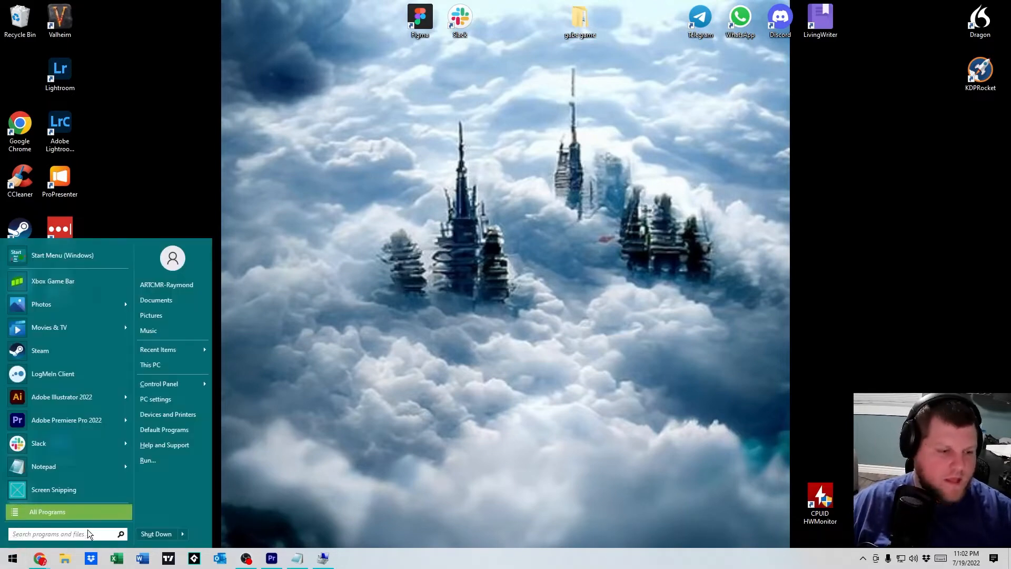
{"action": "mouse_move", "coordinate": [62, 255]}
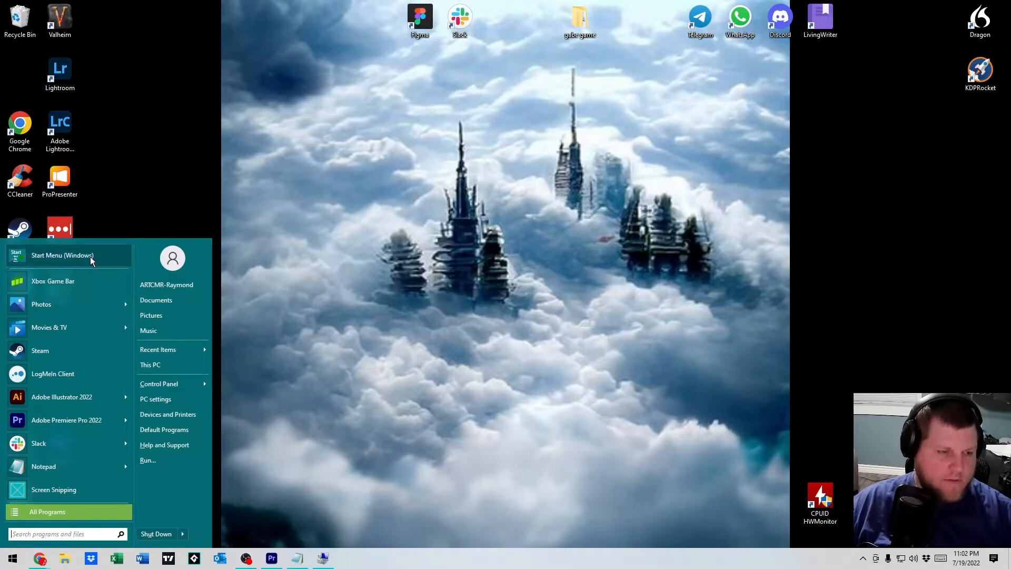
{"action": "left_click", "coordinate": [48, 512]}
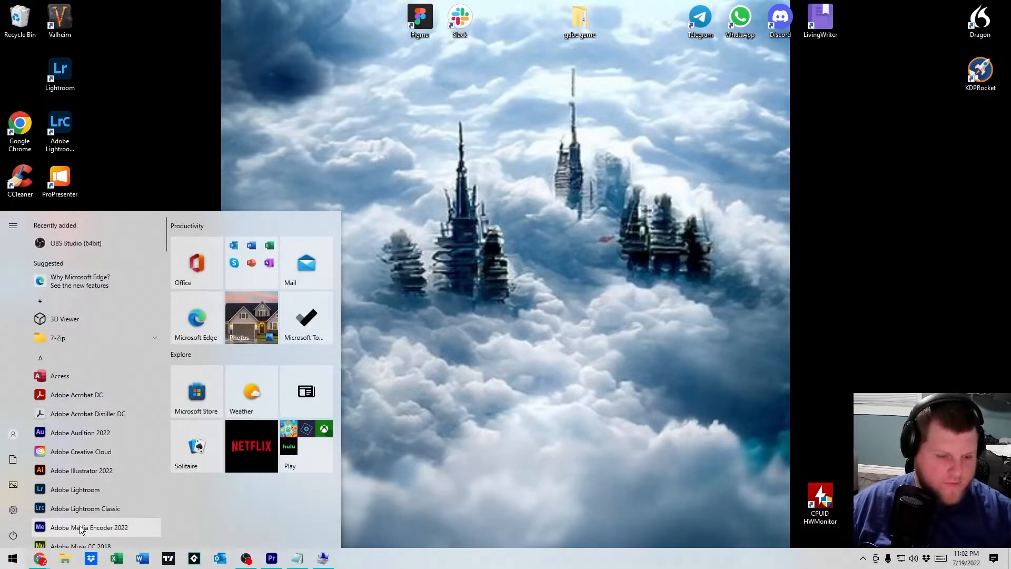
{"action": "type", "text": "cmd"}
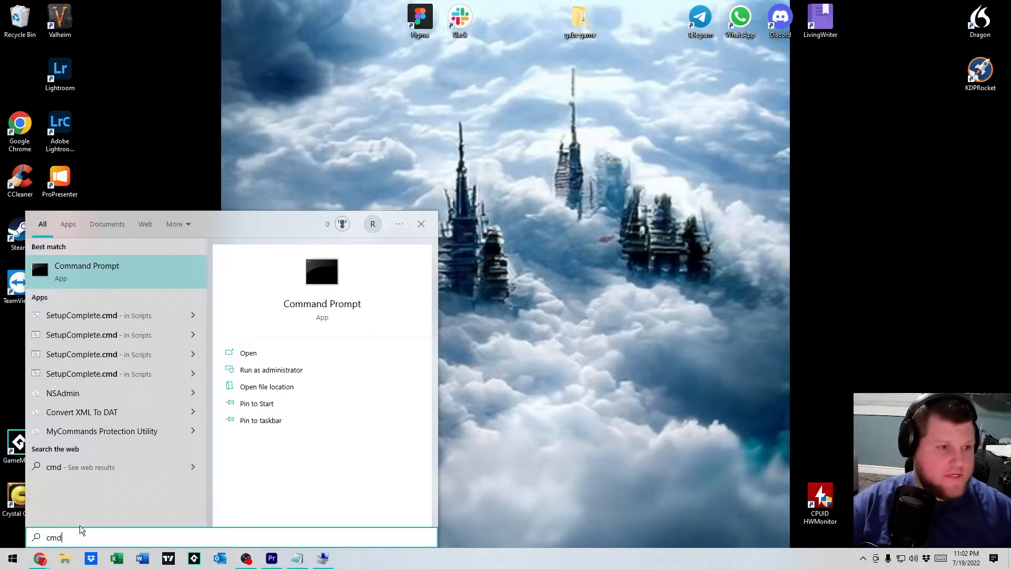
{"action": "mouse_move", "coordinate": [190, 296]}
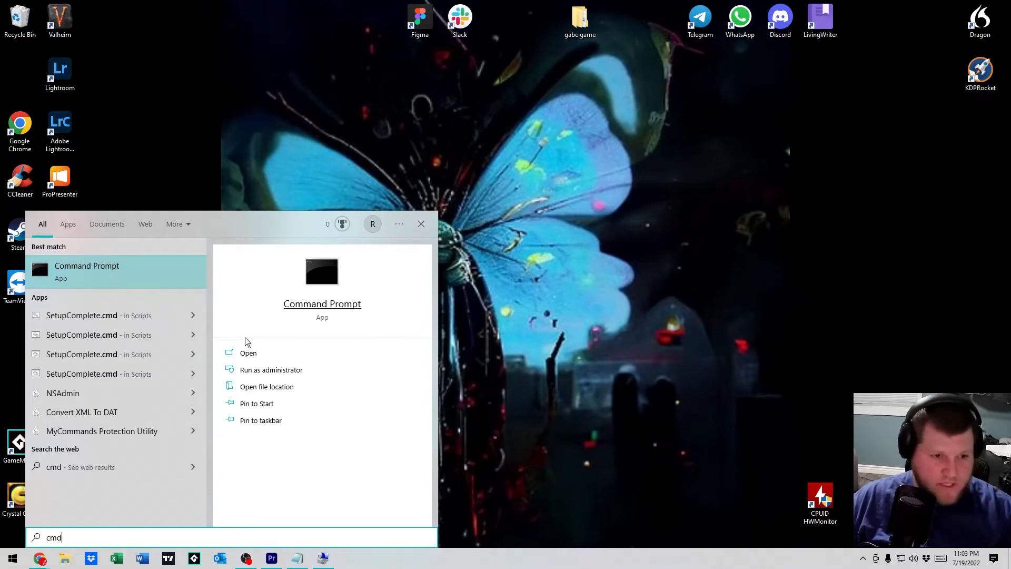
{"action": "mouse_move", "coordinate": [271, 369]}
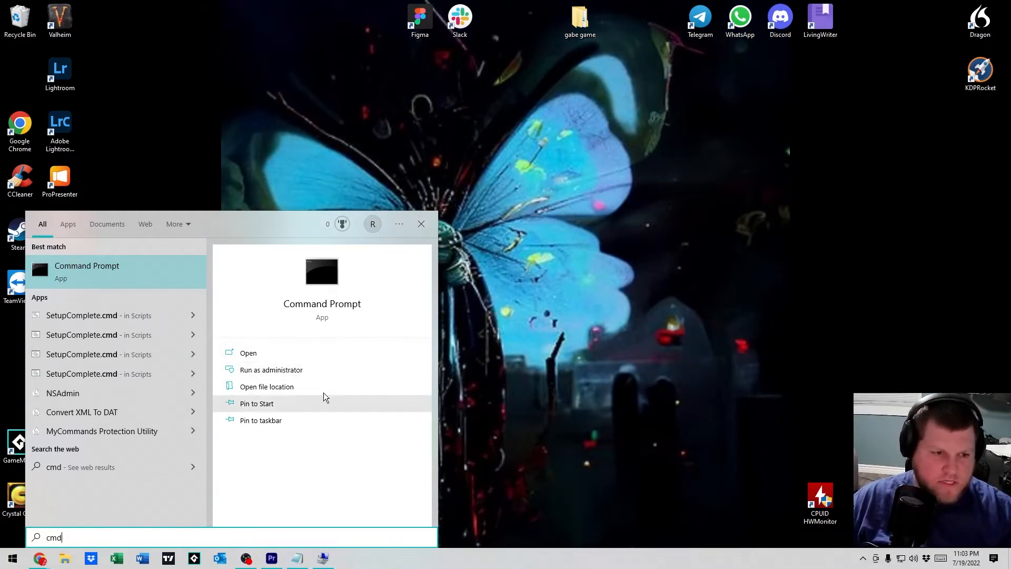
{"action": "right_click", "coordinate": [87, 265]}
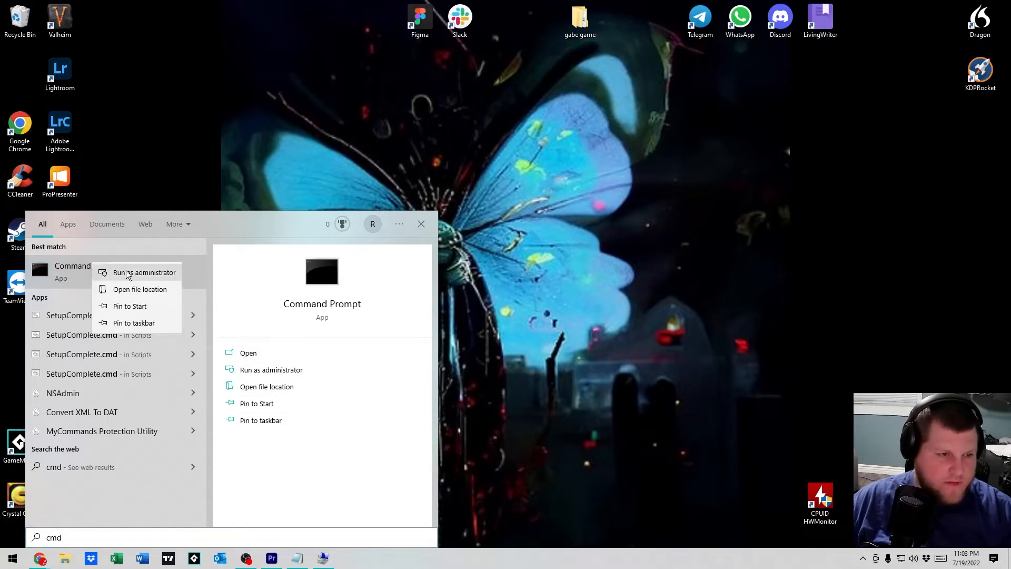
Step: Launch Command Prompt with administrator rights
{"action": "left_click", "coordinate": [144, 272]}
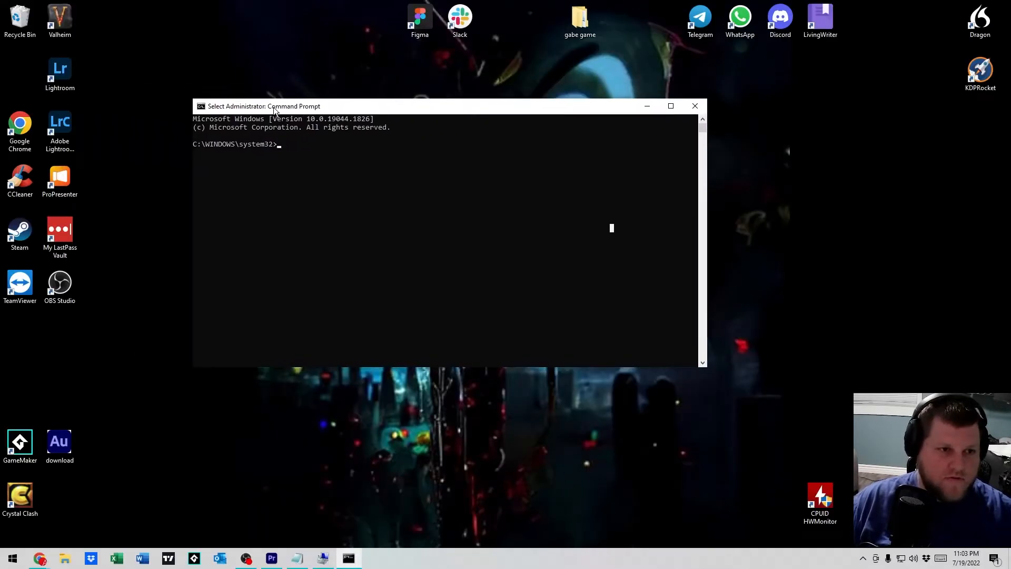
{"action": "mouse_move", "coordinate": [316, 155]}
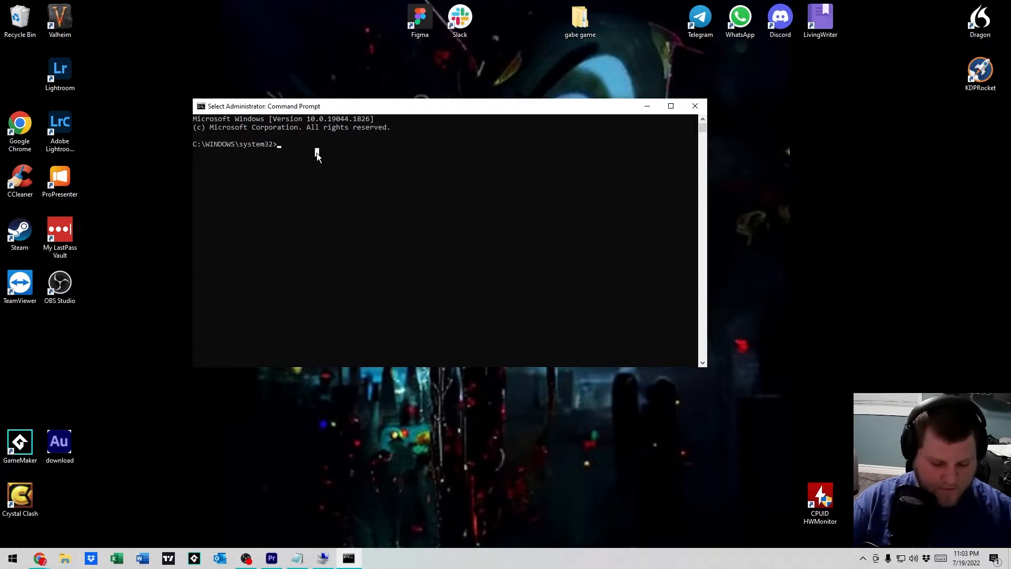
{"action": "type", "text": "net user"}
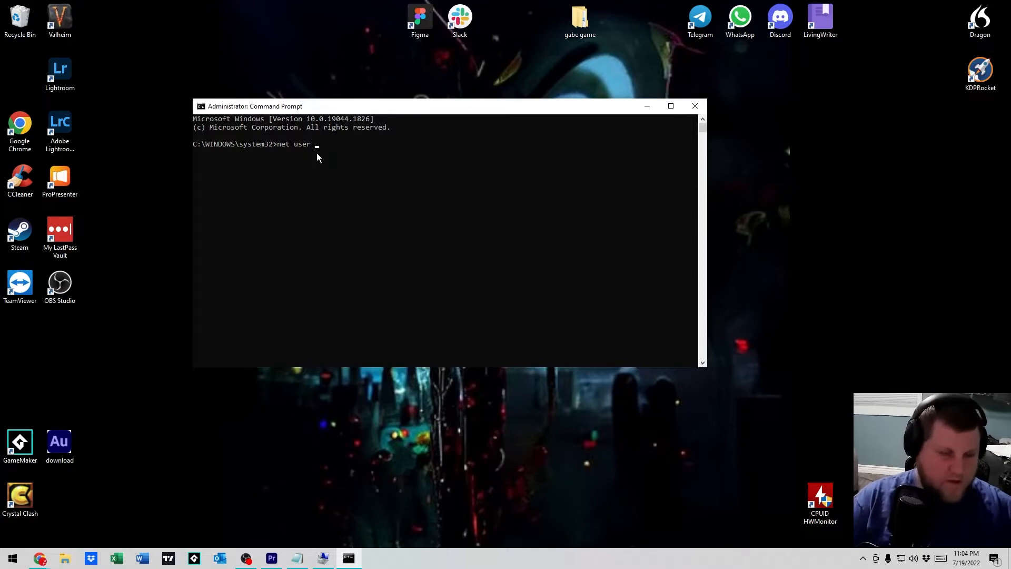
{"action": "type", "text": "Raymond"}
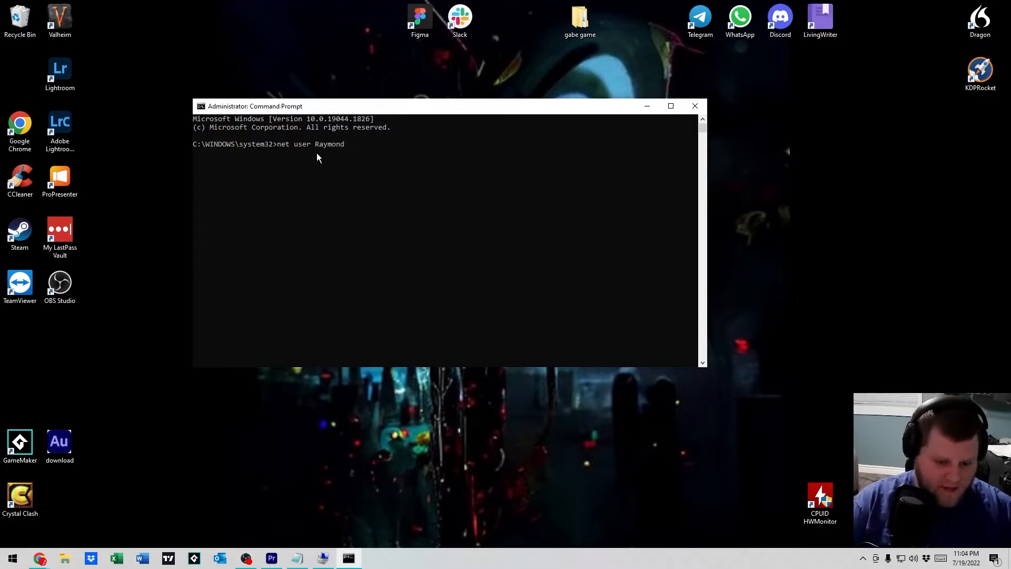
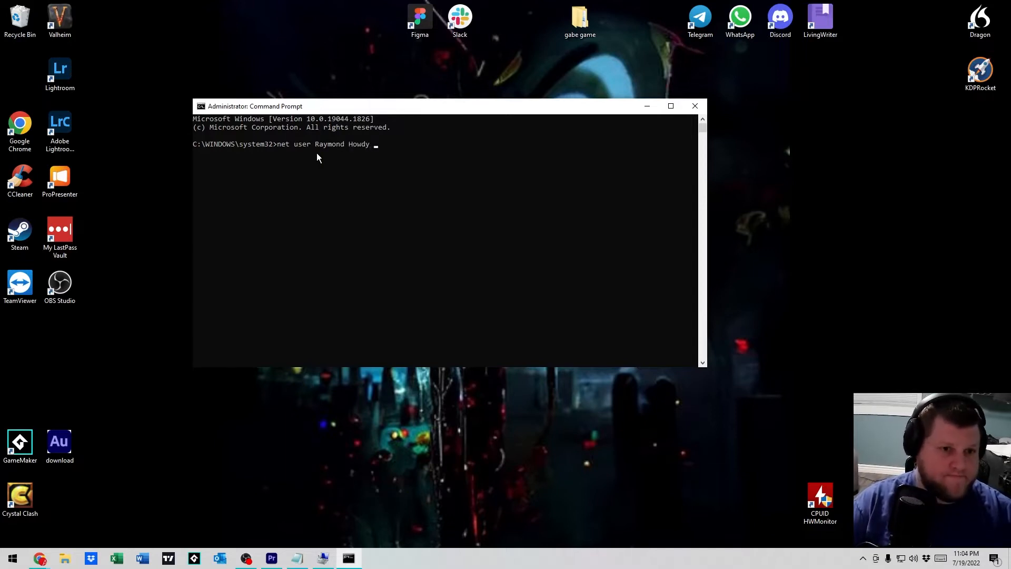
{"action": "type", "text": "/add"}
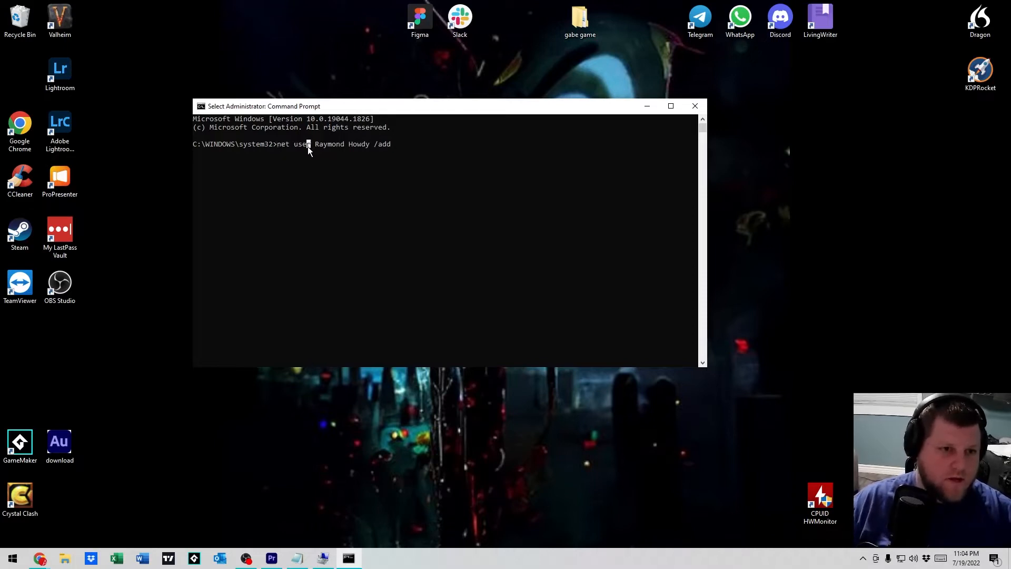
{"action": "double_click", "coordinate": [329, 144]}
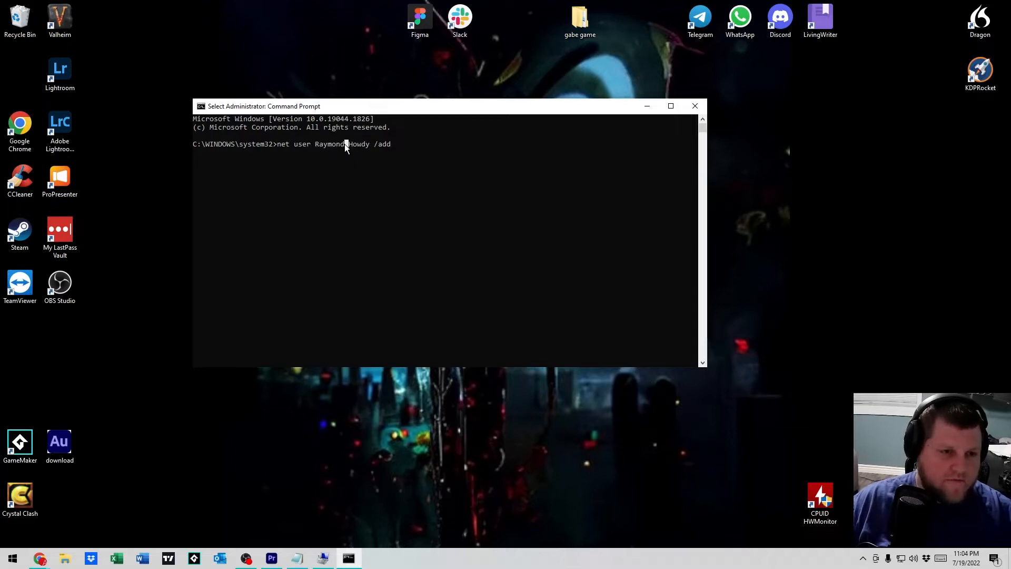
{"action": "double_click", "coordinate": [328, 145]}
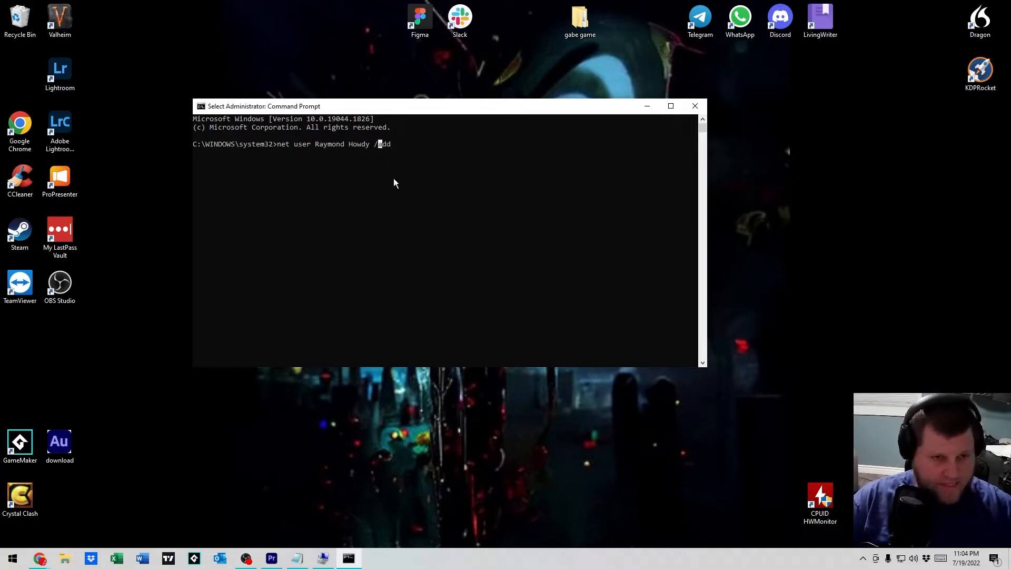
{"action": "type", "text": "dd"}
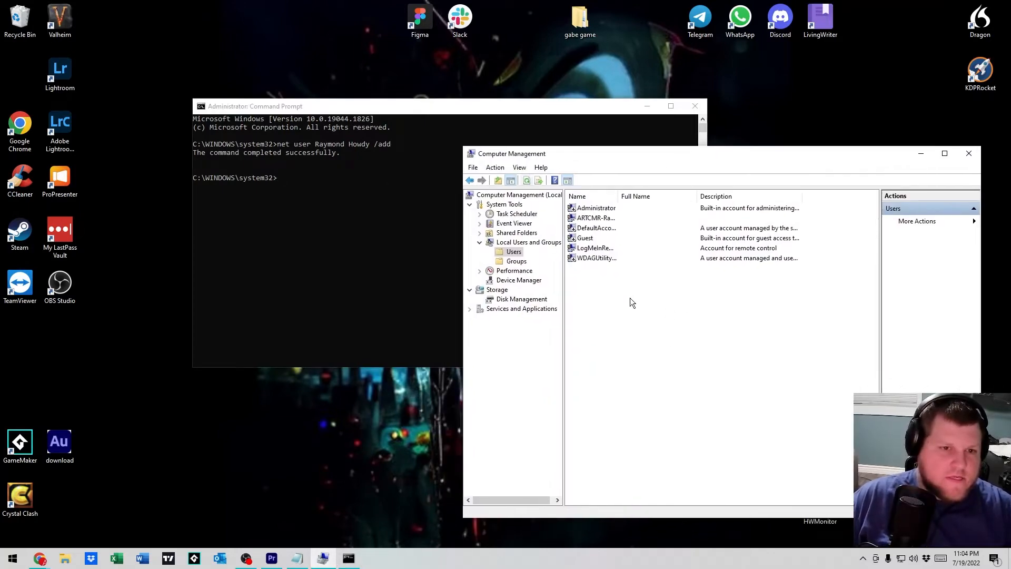
{"action": "mouse_move", "coordinate": [622, 334]}
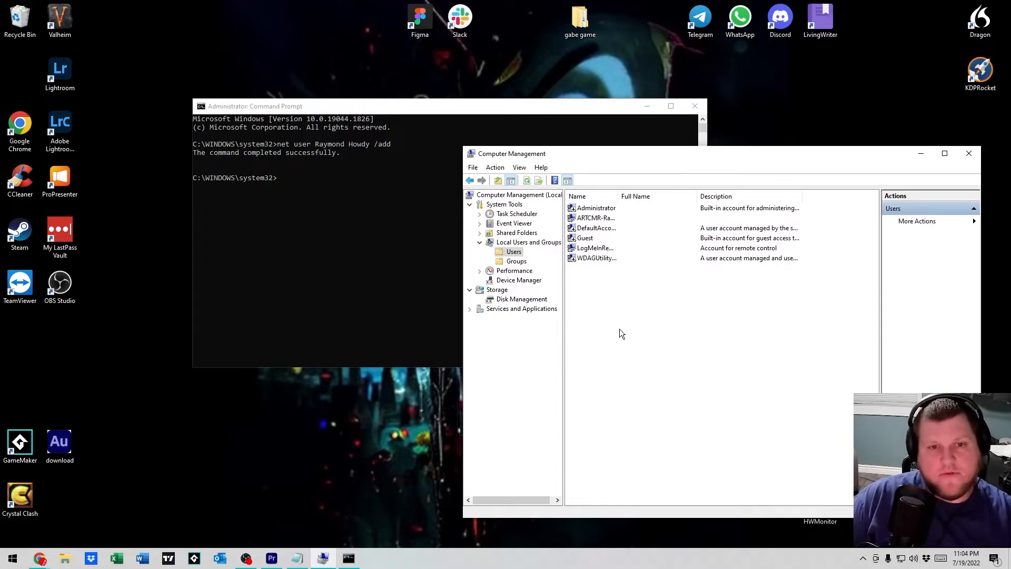
Step: Refresh the local users list and select the new Raymond account
{"action": "right_click", "coordinate": [619, 333]}
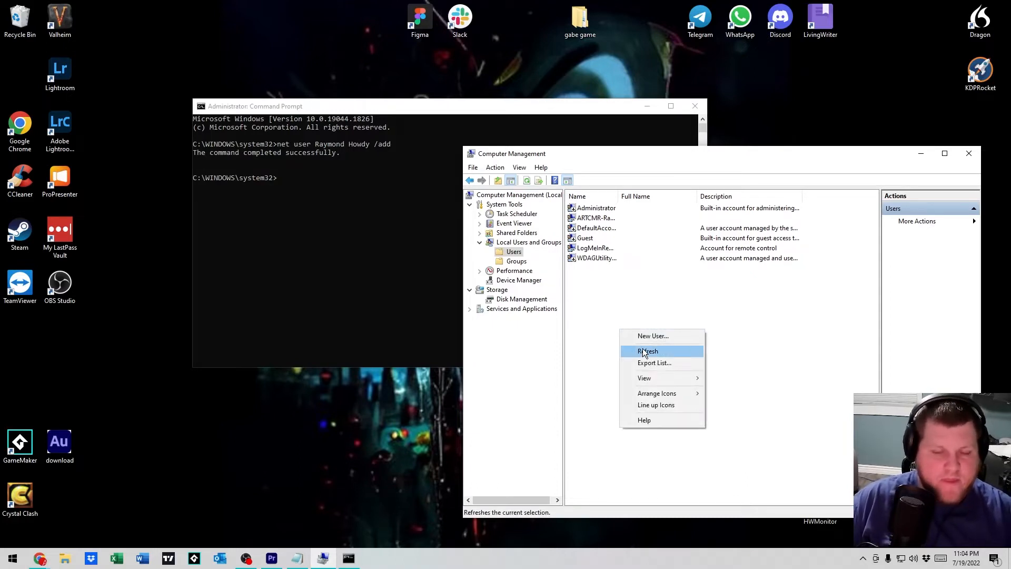
{"action": "left_click", "coordinate": [646, 350]}
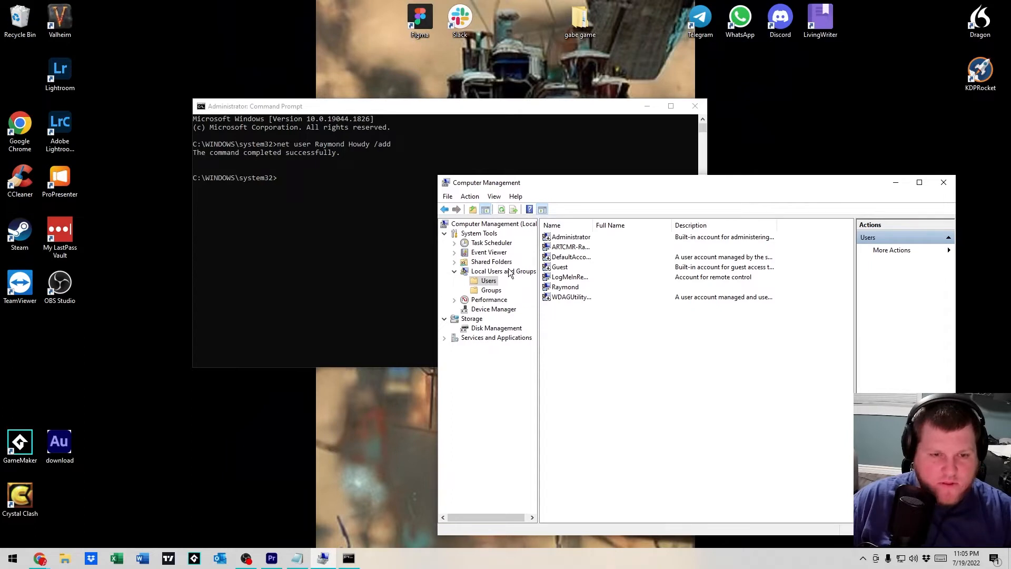
{"action": "mouse_move", "coordinate": [568, 322]}
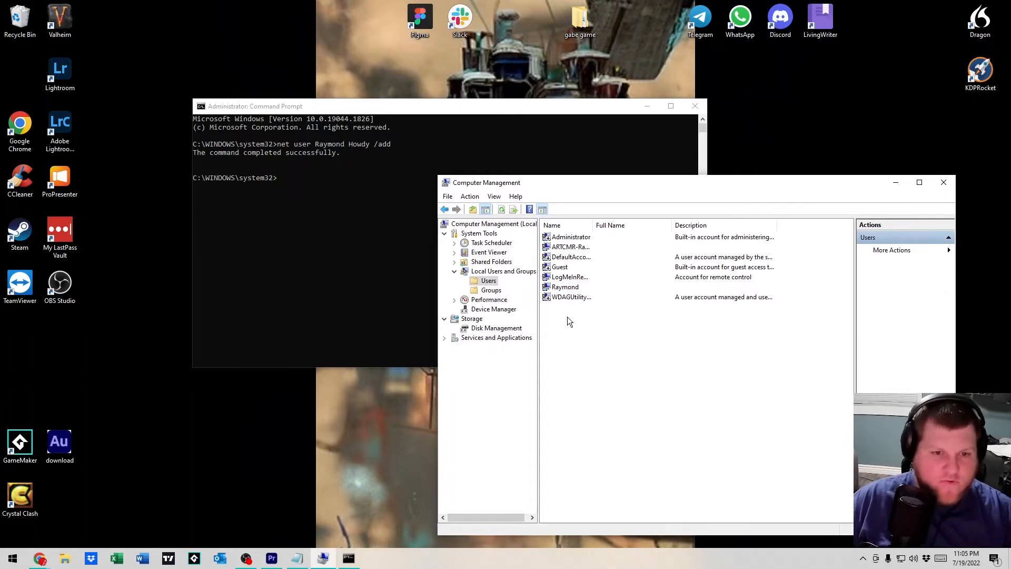
{"action": "left_click", "coordinate": [565, 287]}
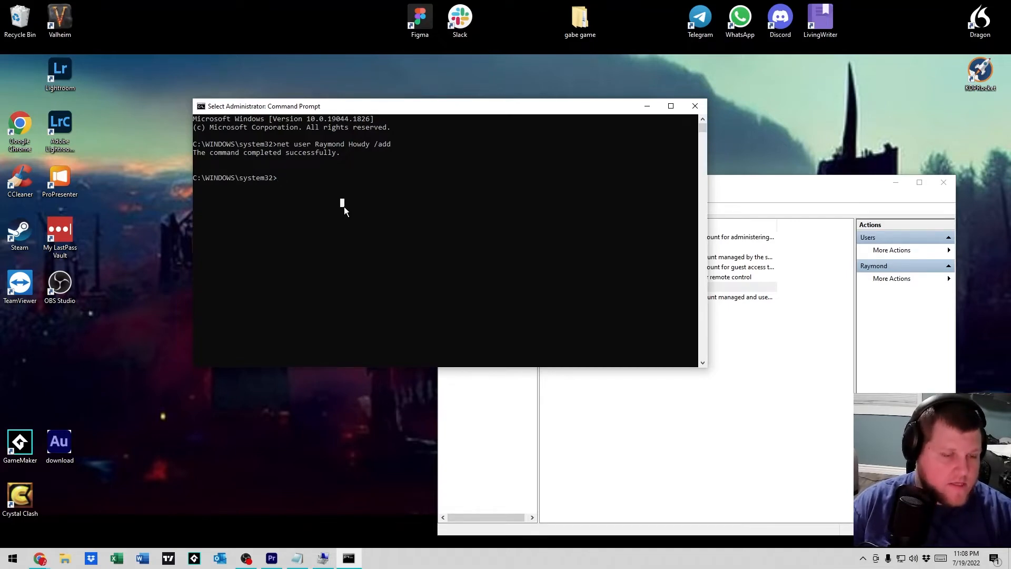
Step: Set the Raymond account's full name to "Ray" with net user /fullname
{"action": "type", "text": "net user"}
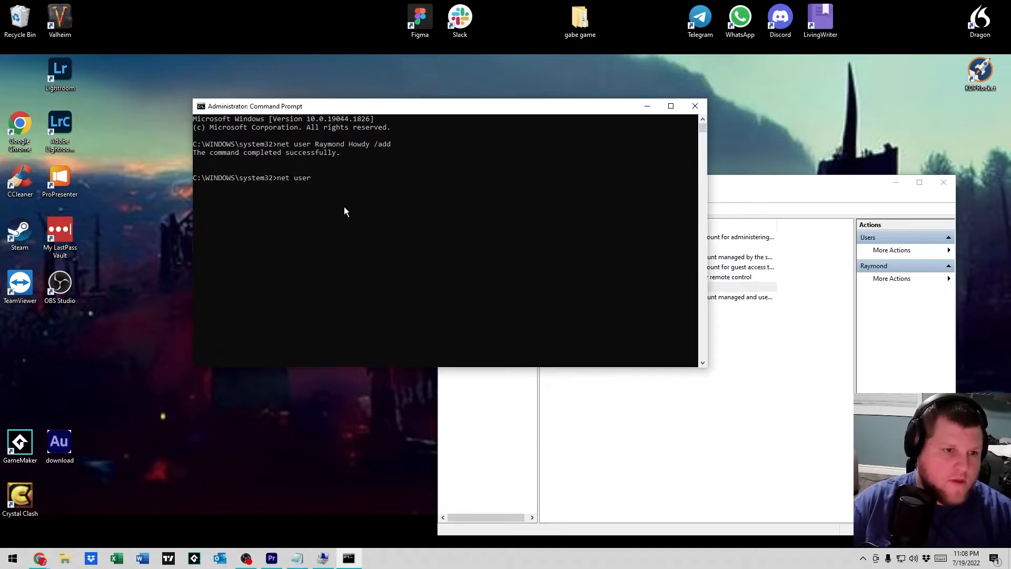
{"action": "type", "text": "Raymond"}
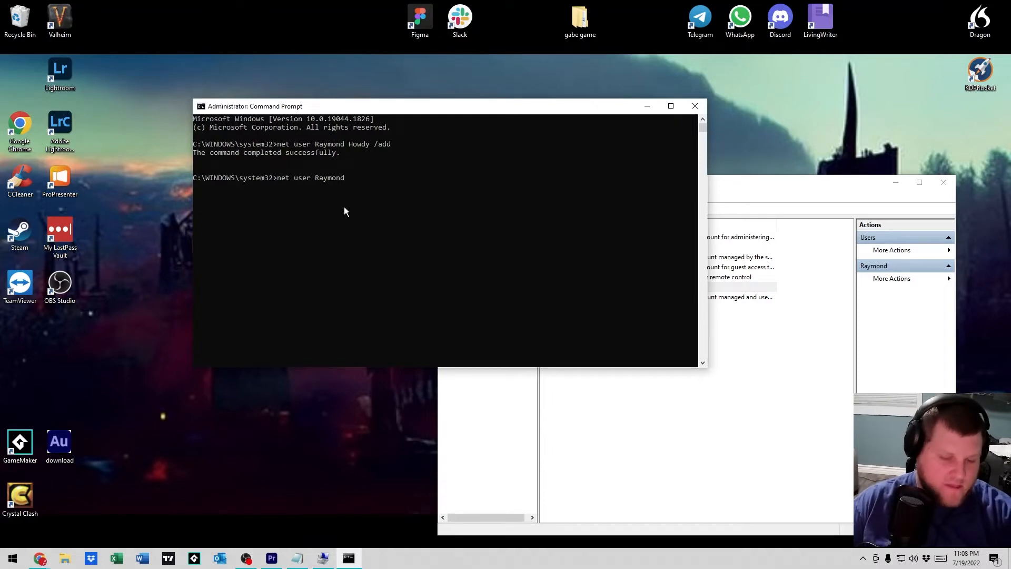
{"action": "type", "text": "/fu"}
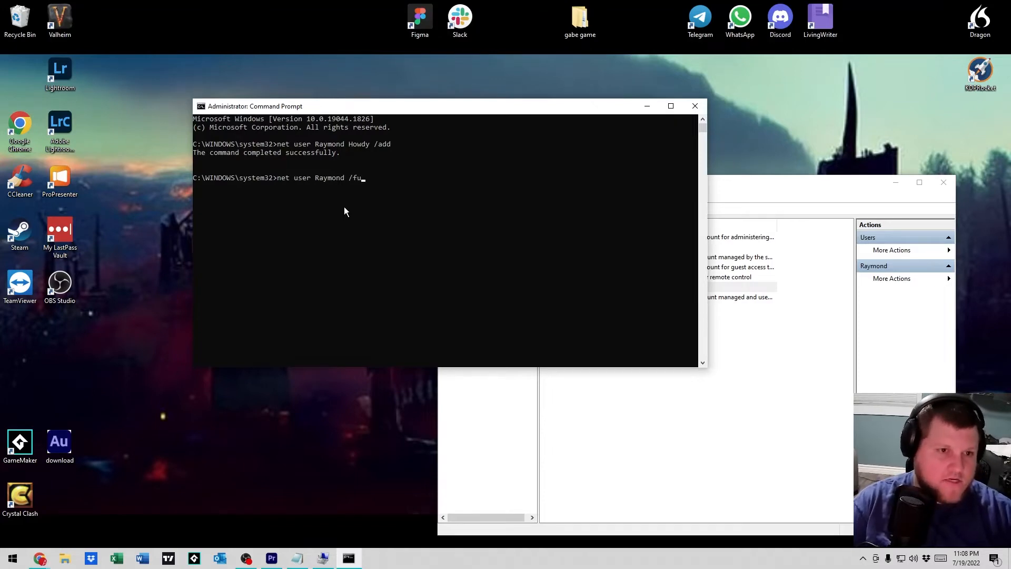
{"action": "type", "text": "llname:"}
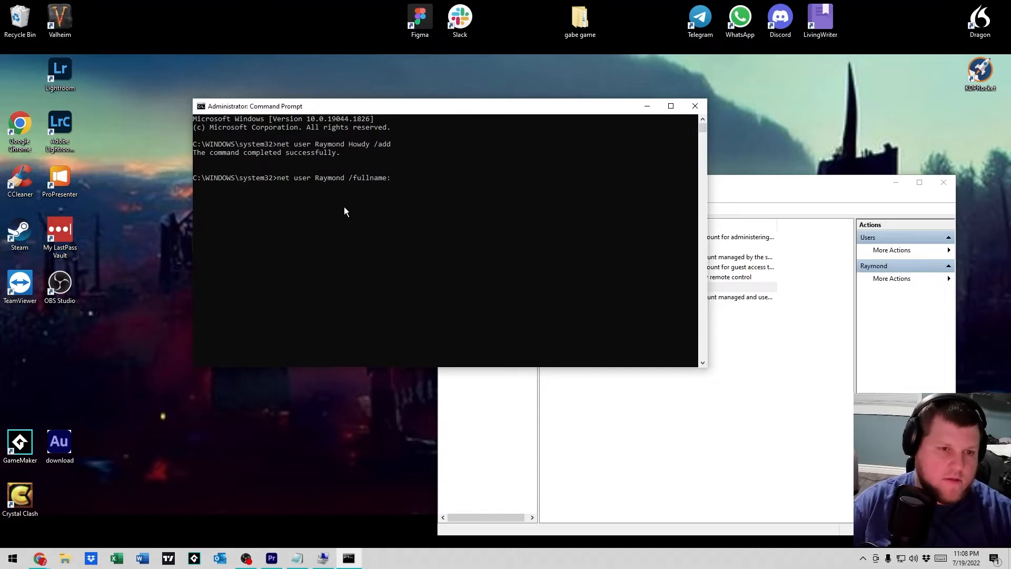
{"action": "type", "text": "\""}
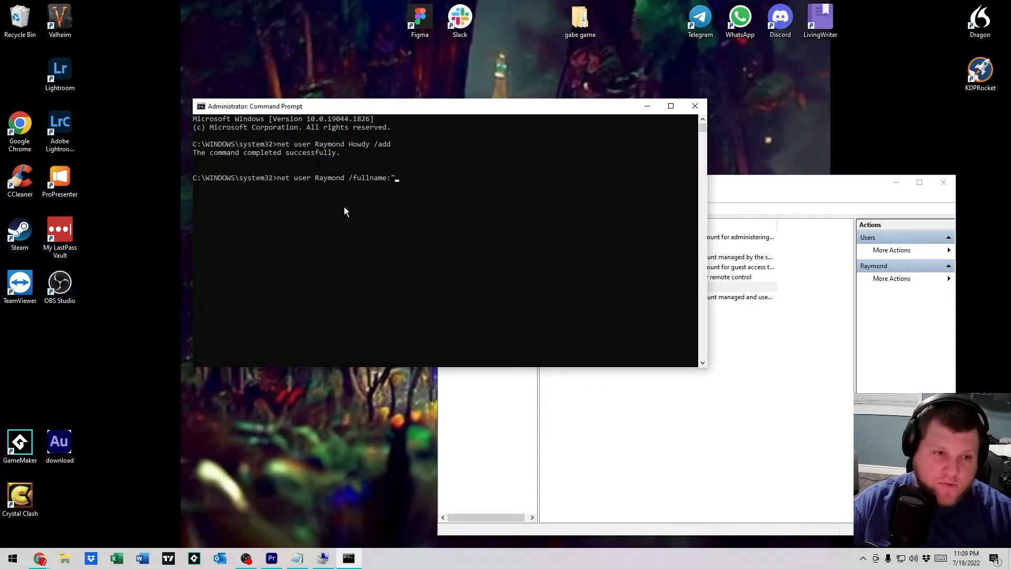
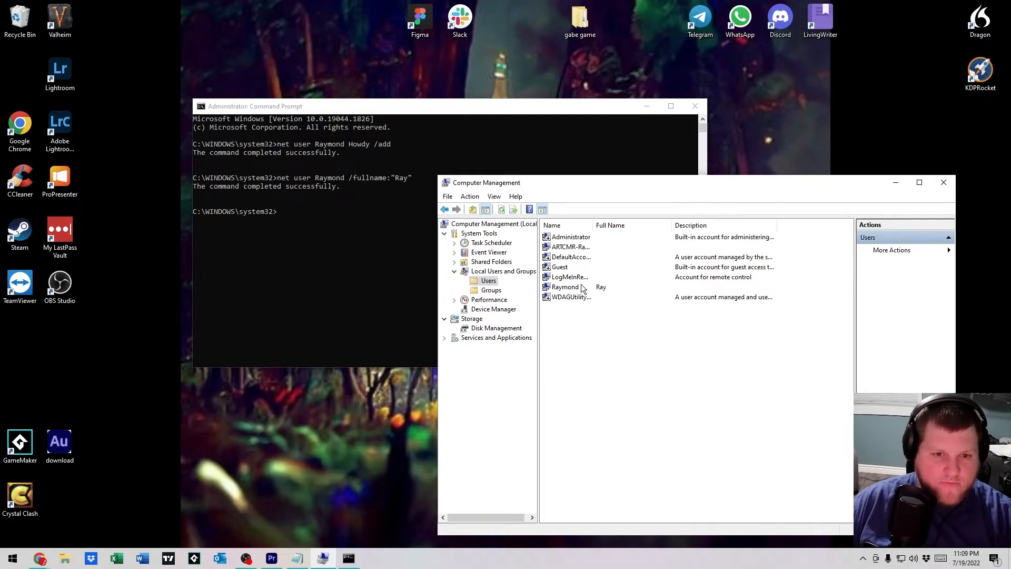
Step: Select the users list to show Raymond with full name Ray
{"action": "left_click", "coordinate": [565, 287]}
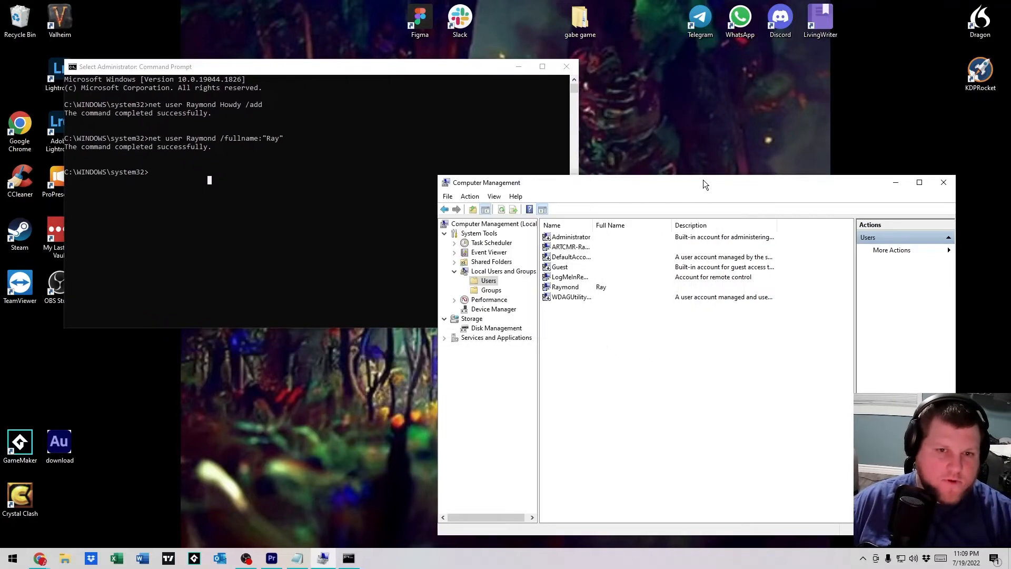
Step: Delete the raymond account with net user /del
{"action": "left_click_drag", "start_coordinate": [704, 183], "coordinate": [589, 188]}
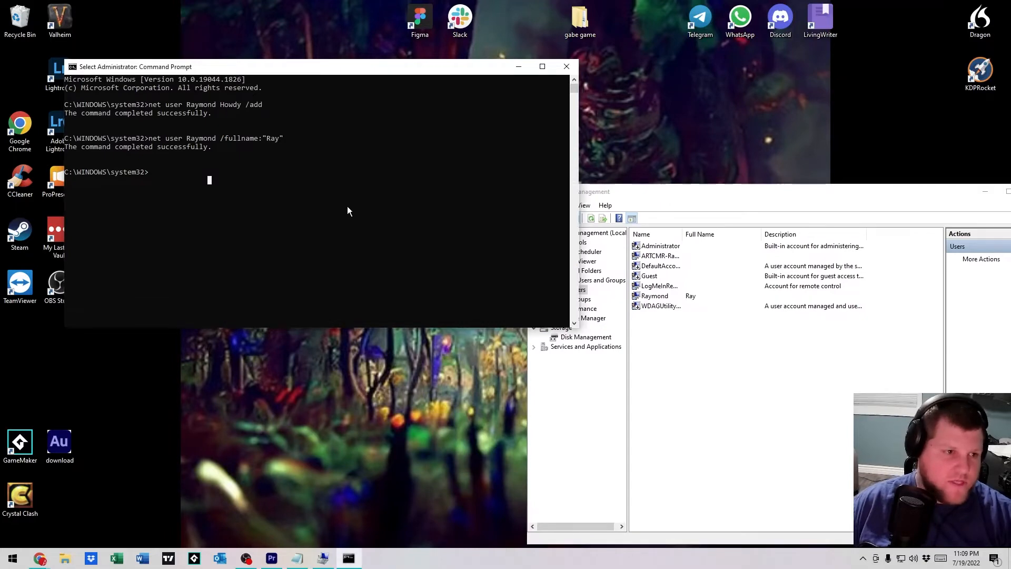
{"action": "type", "text": "net user"}
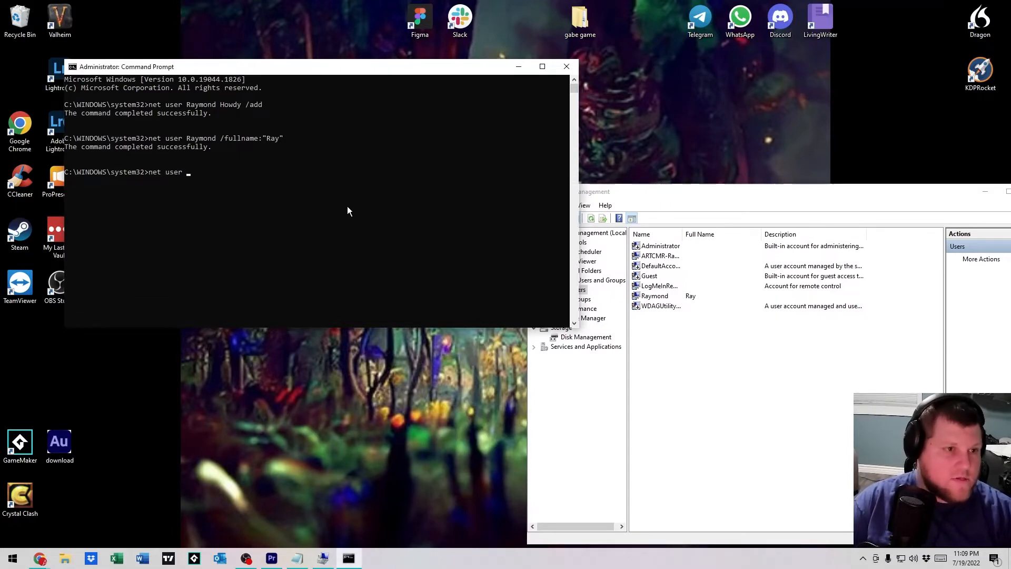
{"action": "type", "text": "raymond"}
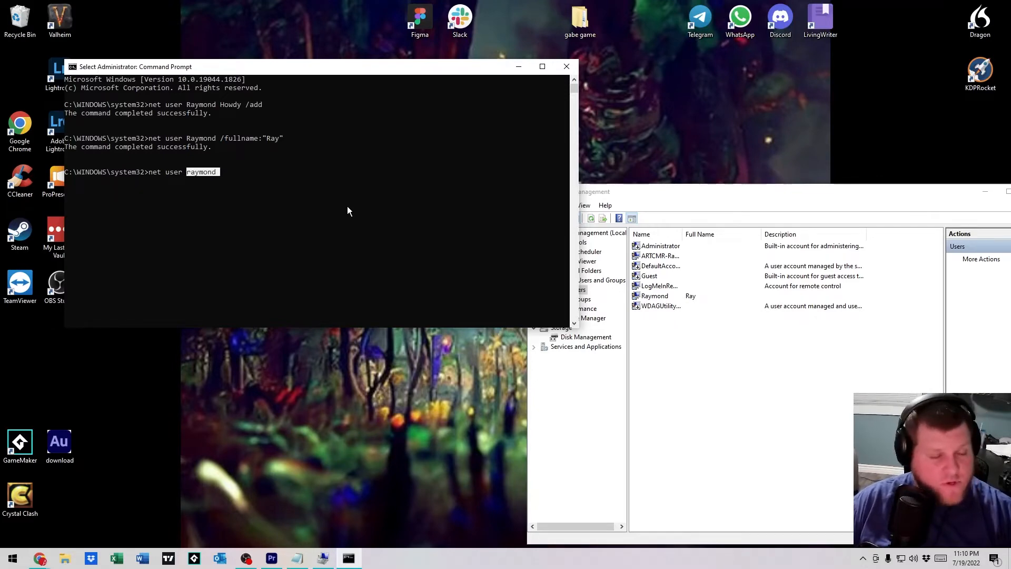
{"action": "type", "text": "/"}
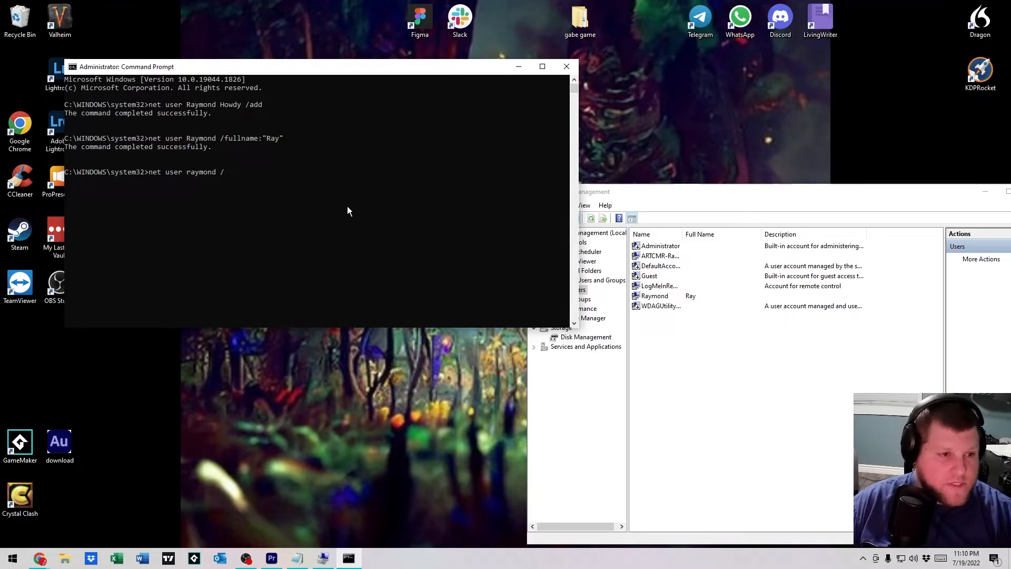
{"action": "type", "text": "del"}
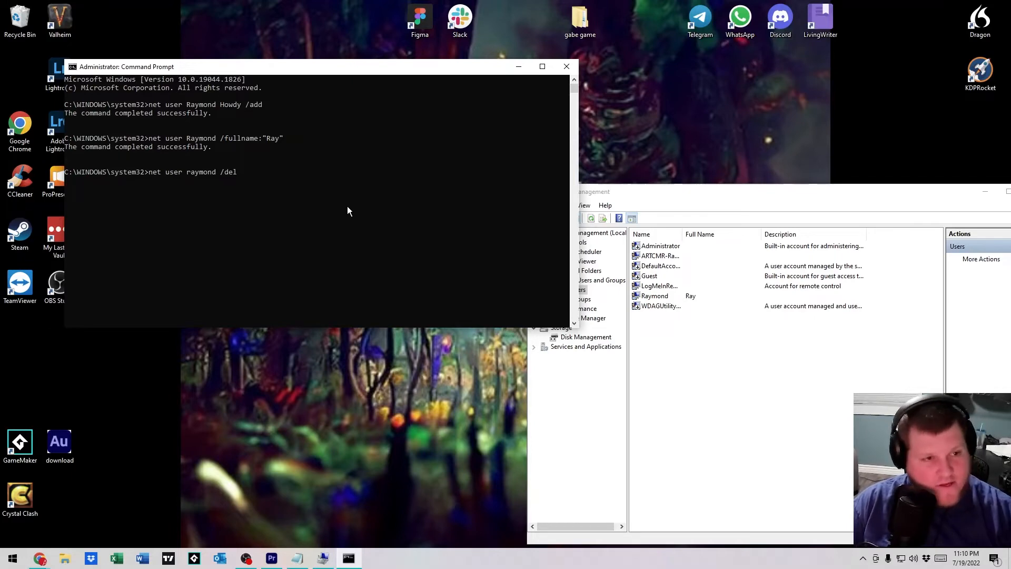
{"action": "key", "text": "enter"}
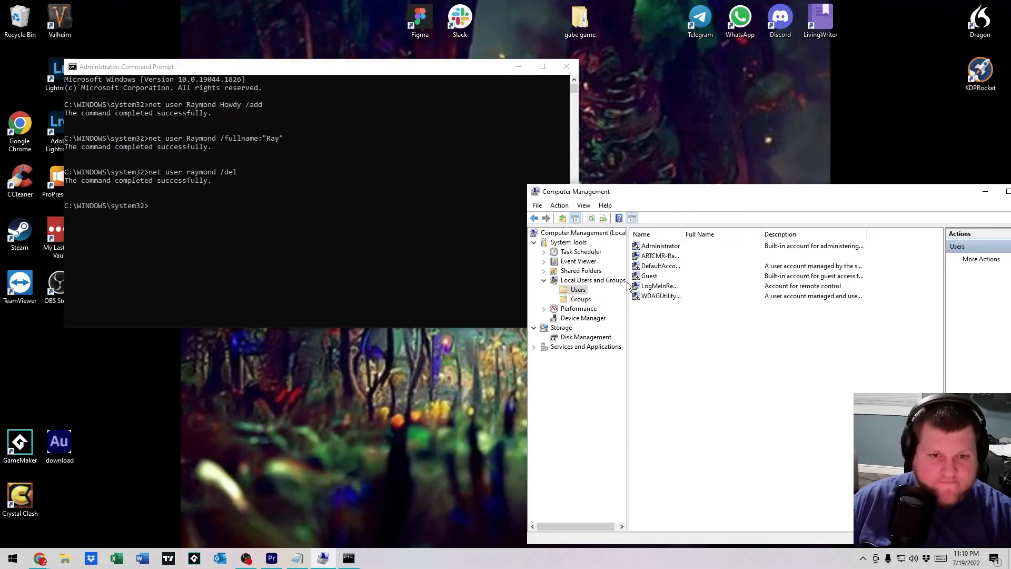
{"action": "type", "text": "net"}
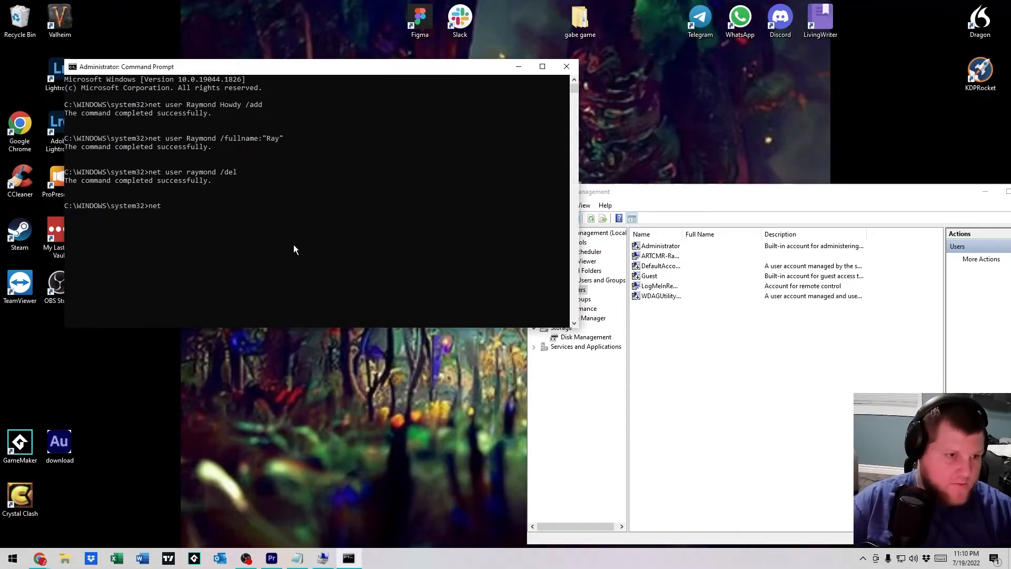
{"action": "type", "text": "user sally"}
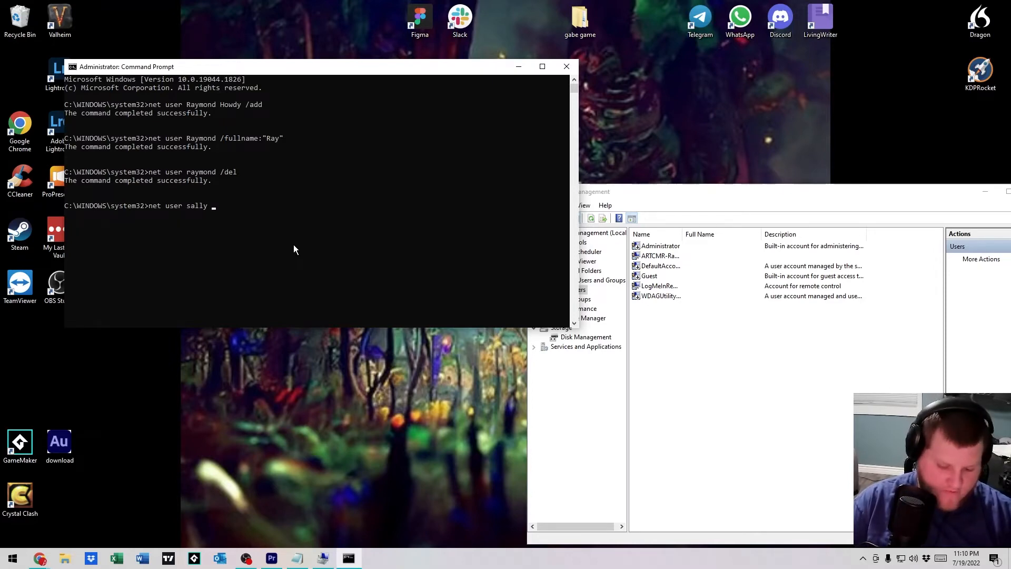
{"action": "type", "text": "password /add"}
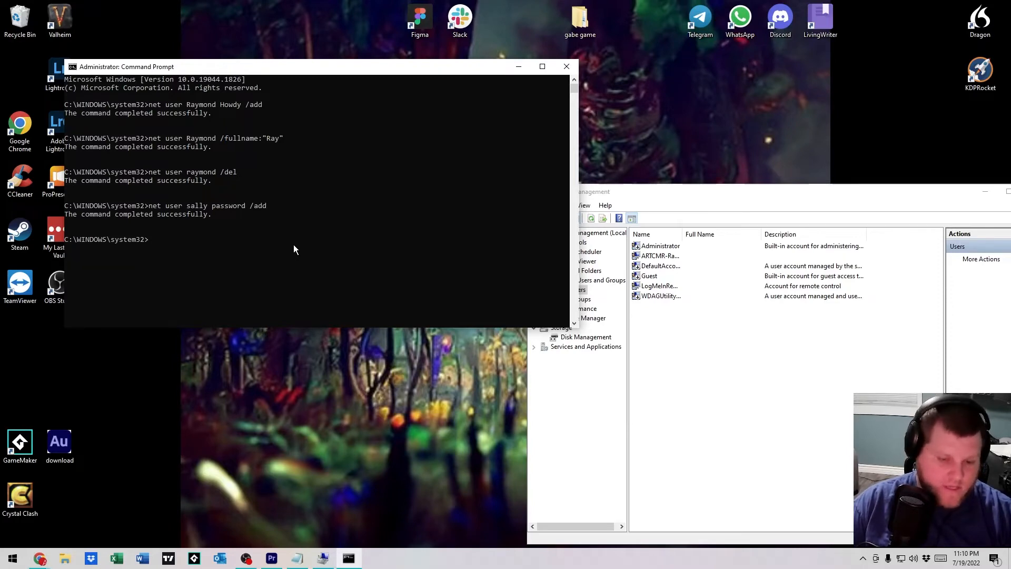
{"action": "type", "text": "net user s"}
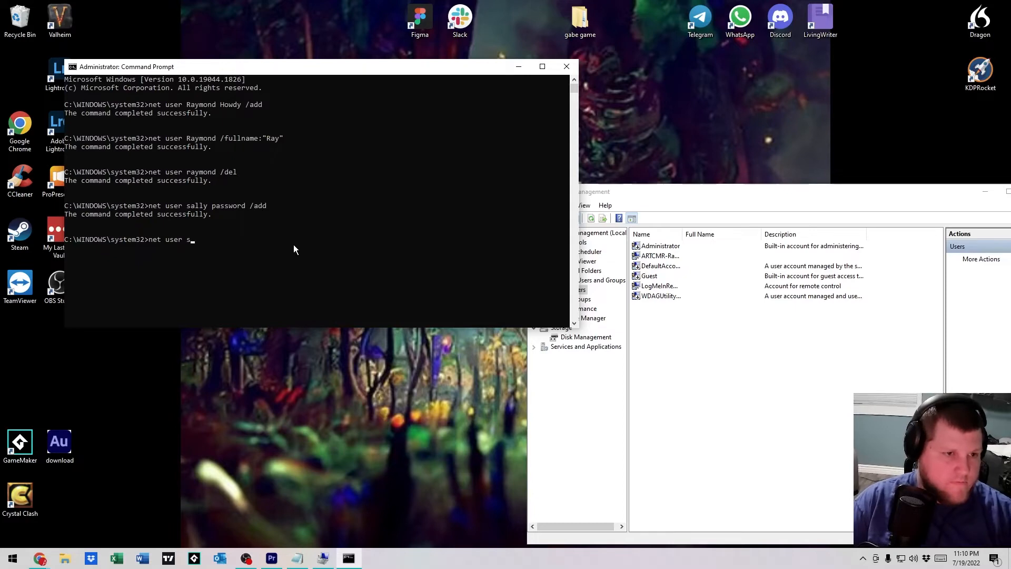
{"action": "type", "text": "ally"}
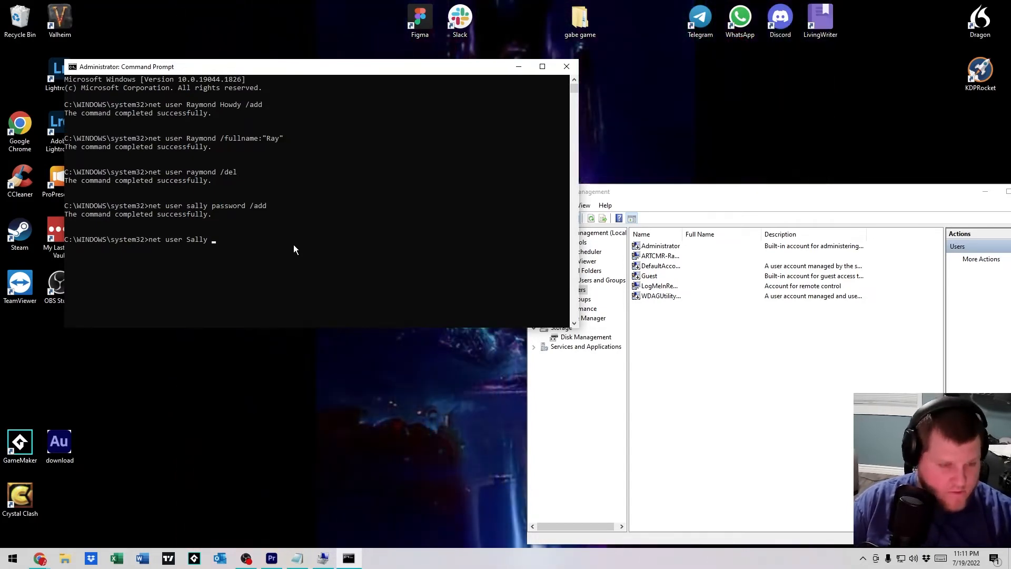
{"action": "type", "text": "/Fullname:\""}
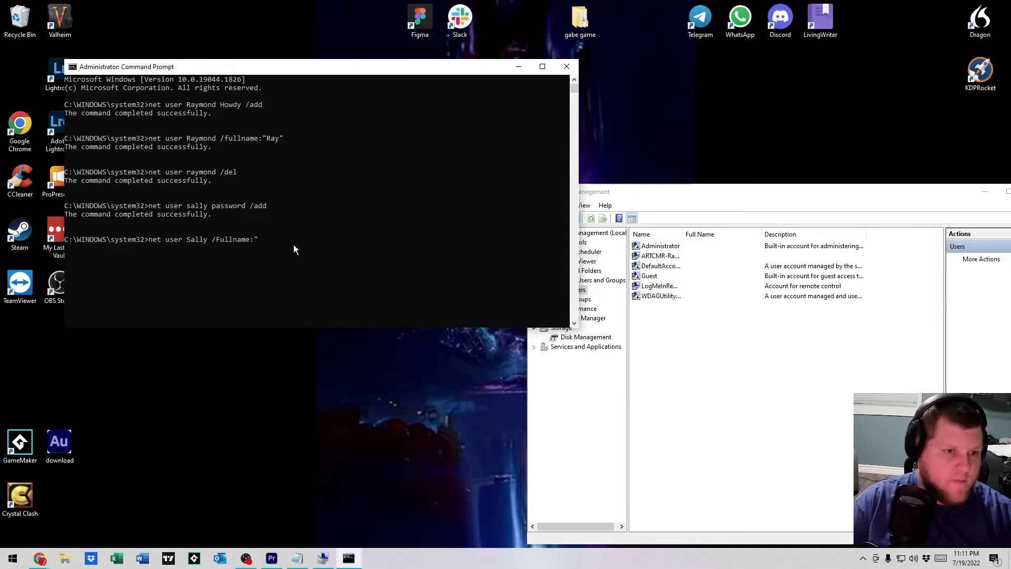
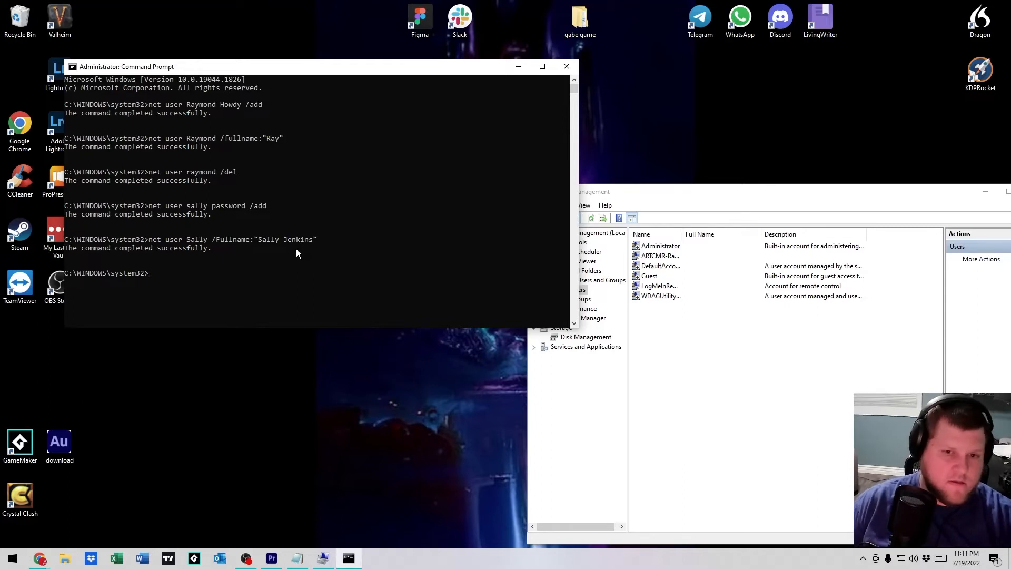
{"action": "left_click", "coordinate": [678, 295]}
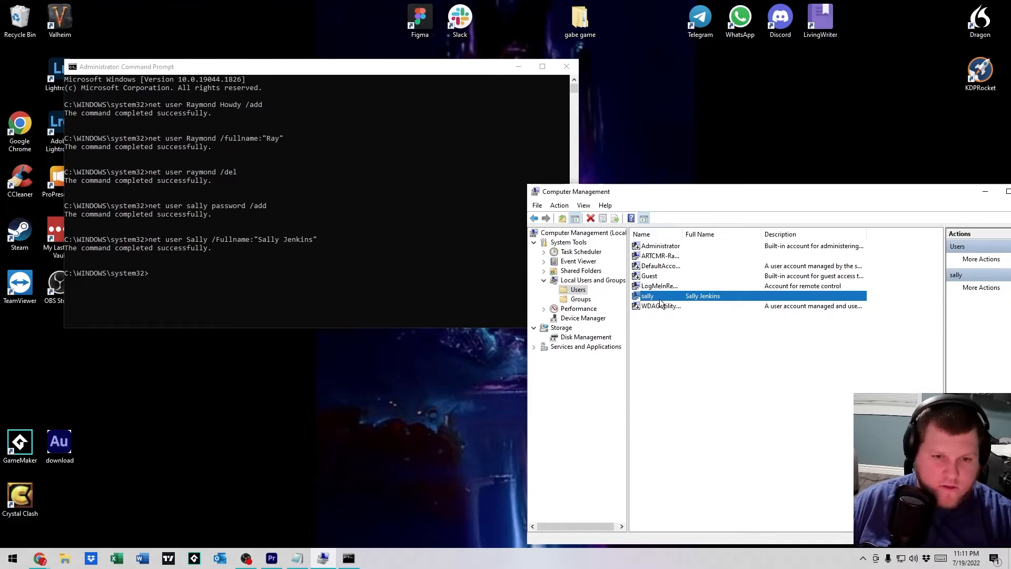
{"action": "mouse_move", "coordinate": [271, 231]}
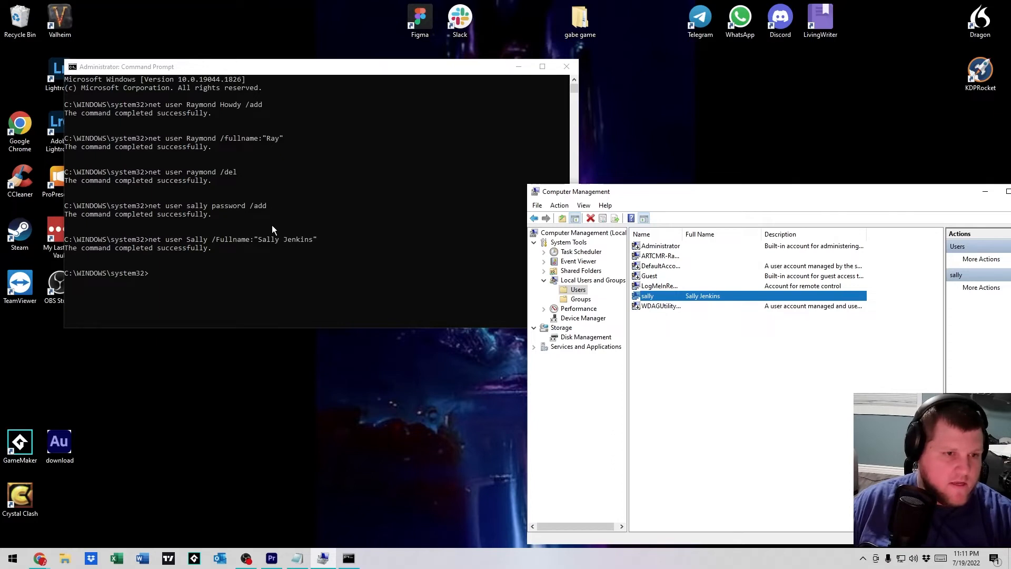
{"action": "mouse_move", "coordinate": [466, 295]}
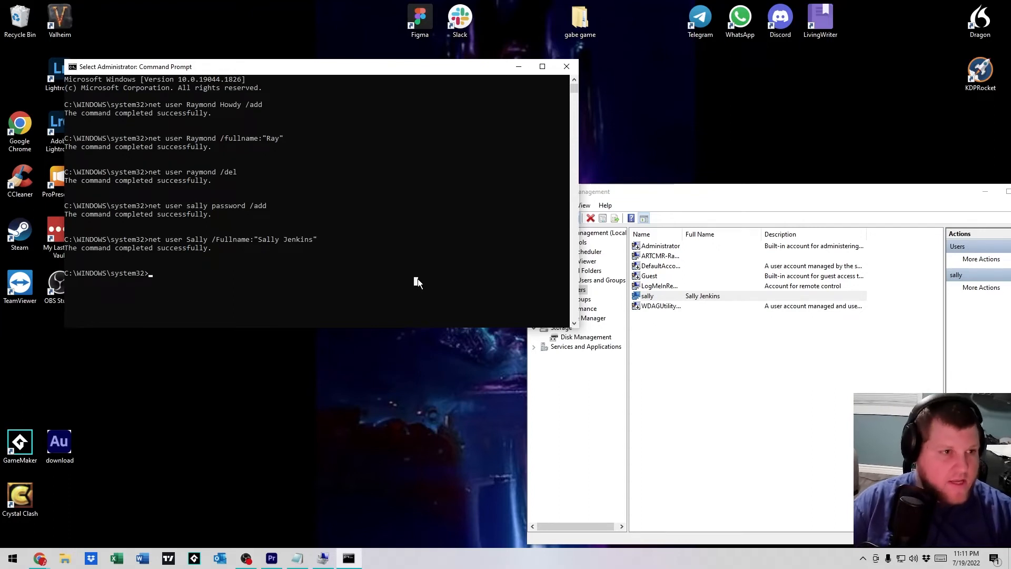
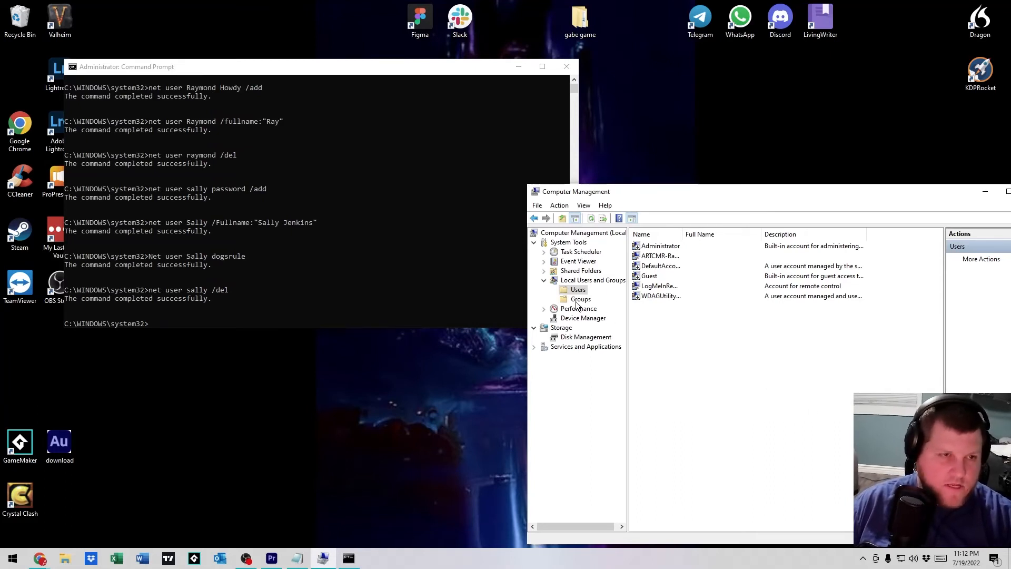
{"action": "mouse_move", "coordinate": [429, 254]}
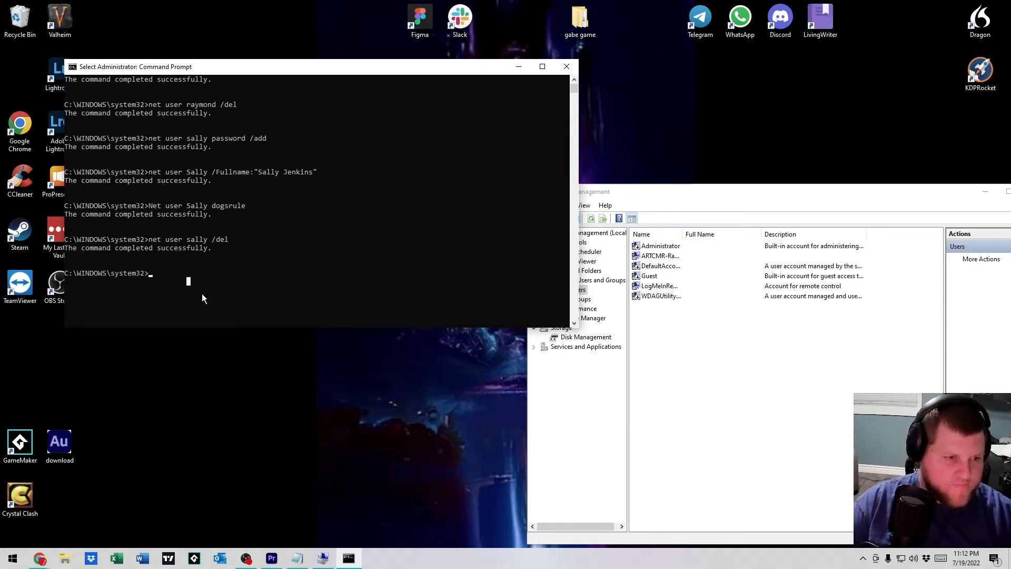
Step: Confirm no James account exists, then add the user James
{"action": "type", "text": "net"}
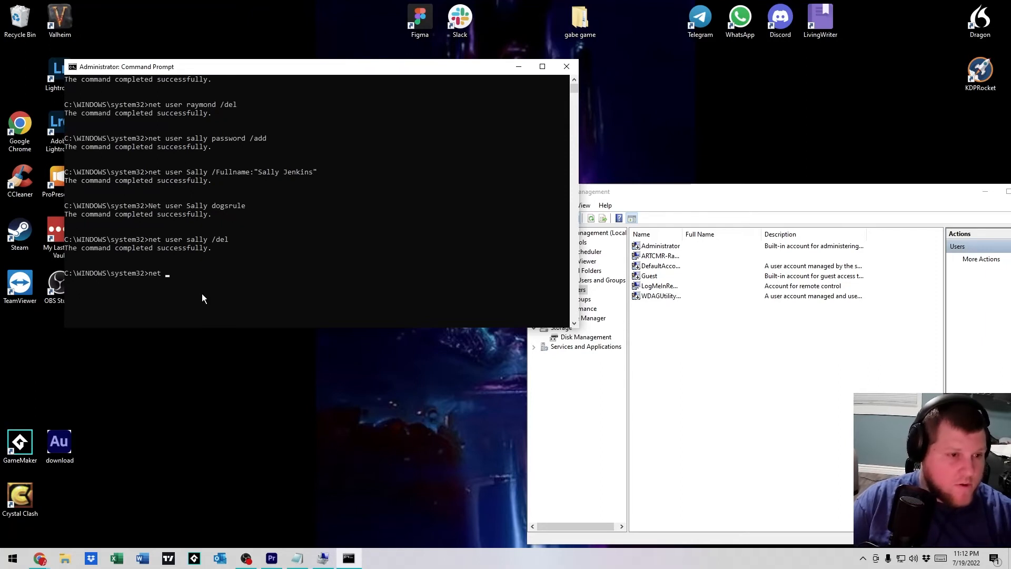
{"action": "type", "text": "user"}
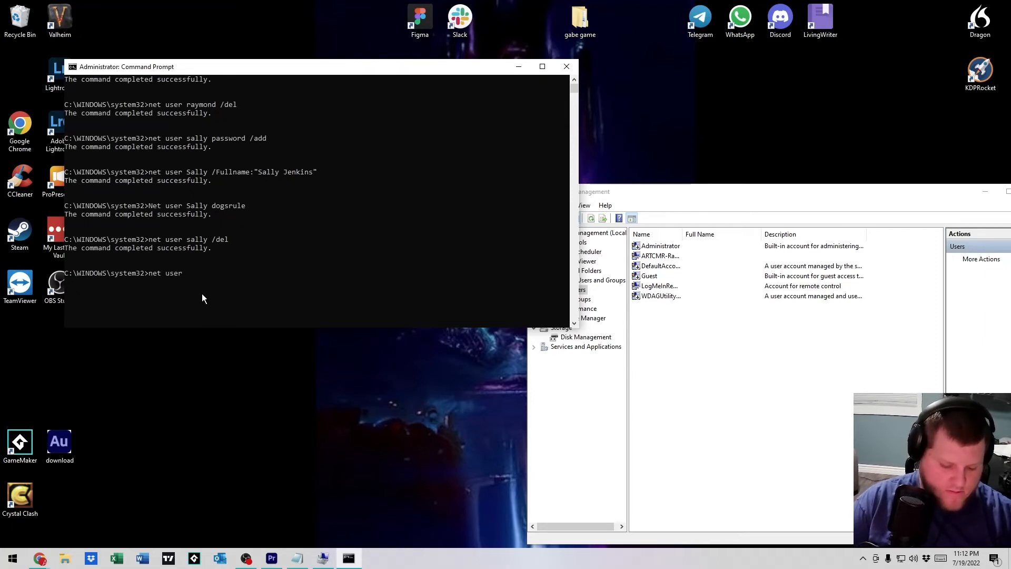
{"action": "type", "text": "James"}
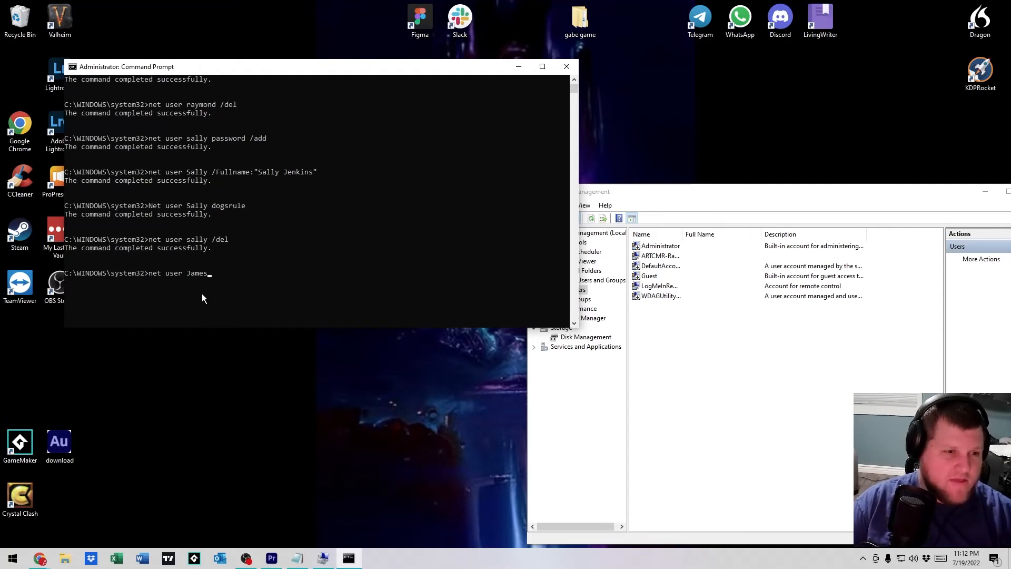
{"action": "key", "text": "enter"}
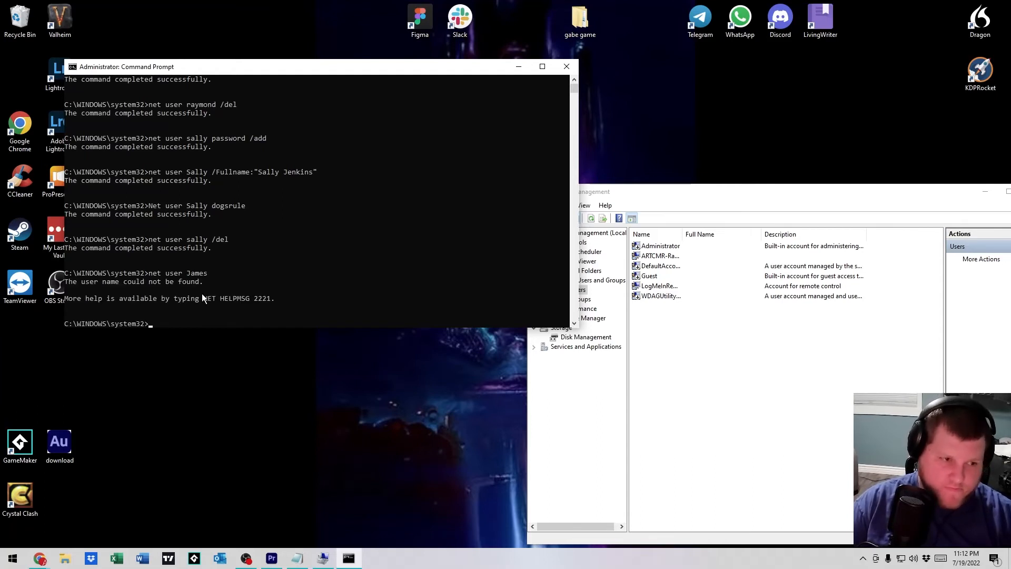
{"action": "type", "text": "net user James /add"}
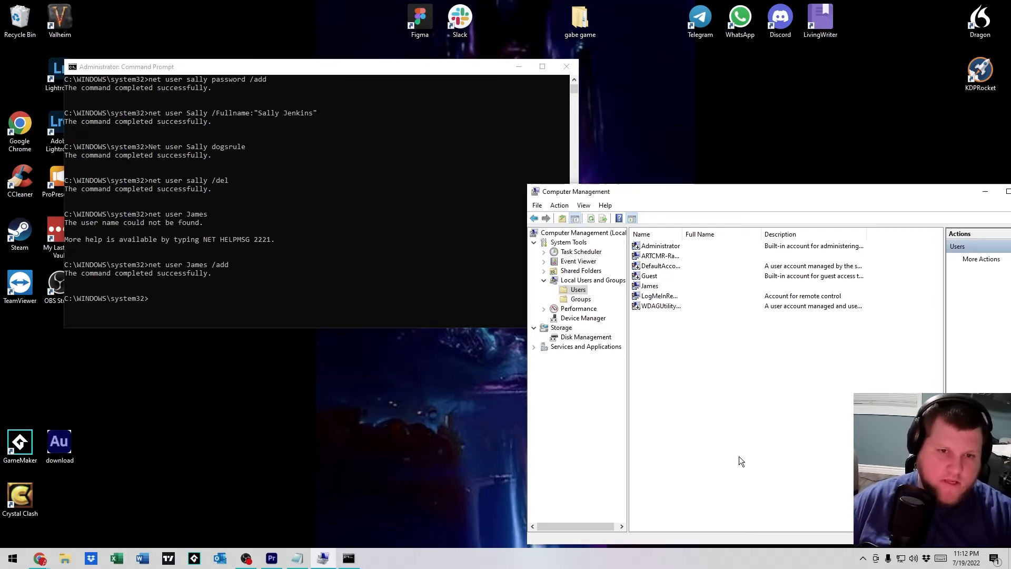
{"action": "type", "text": "net"}
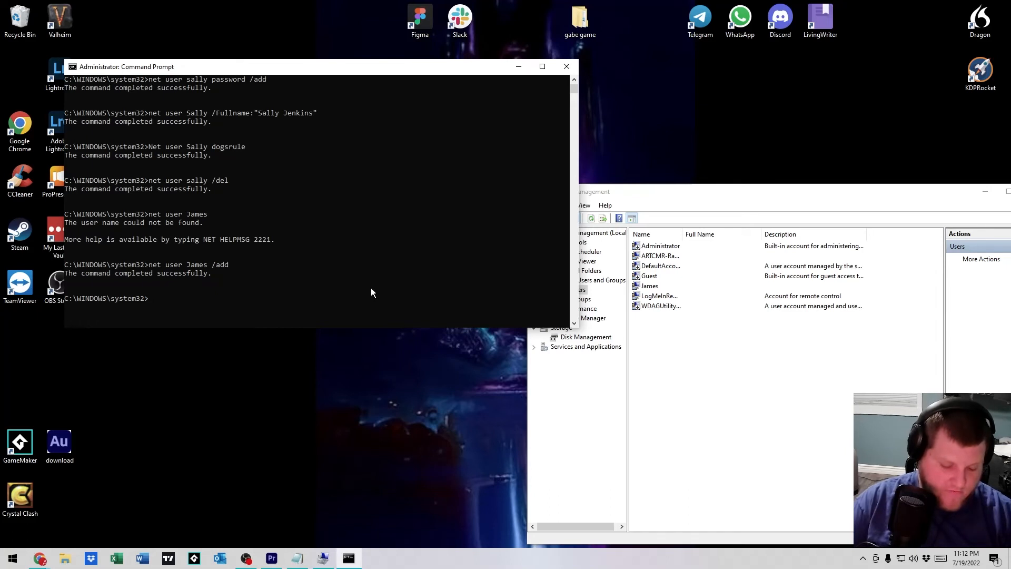
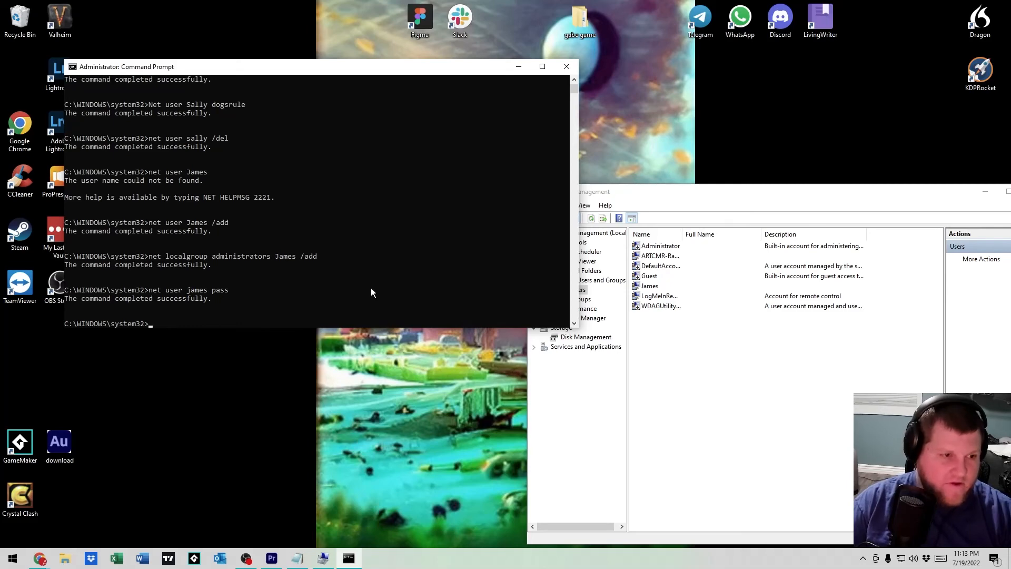
Step: Run wmic useraccount set passwordexpires=false so no account's password expires
{"action": "type", "text": "wm"}
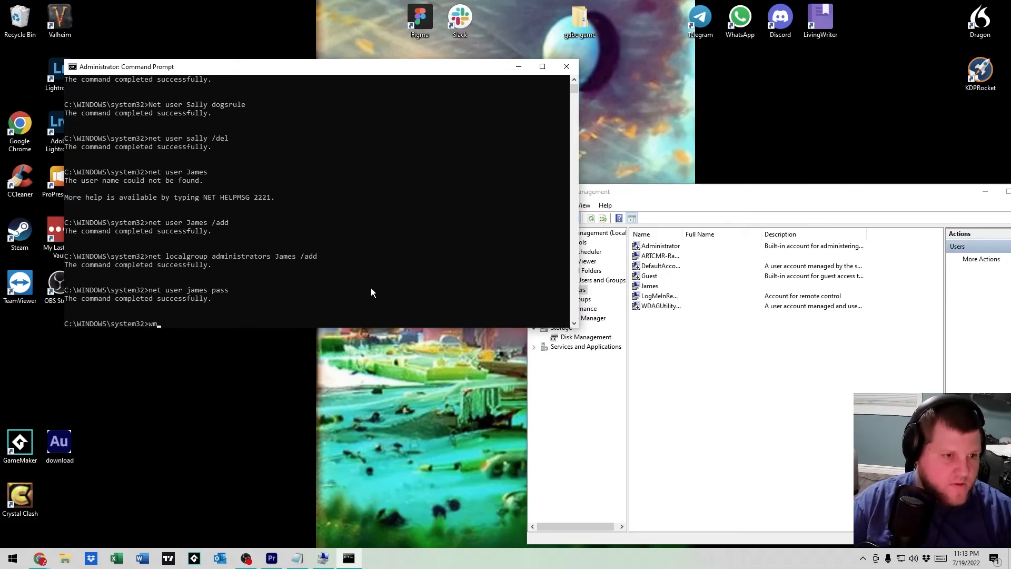
{"action": "type", "text": "ic"}
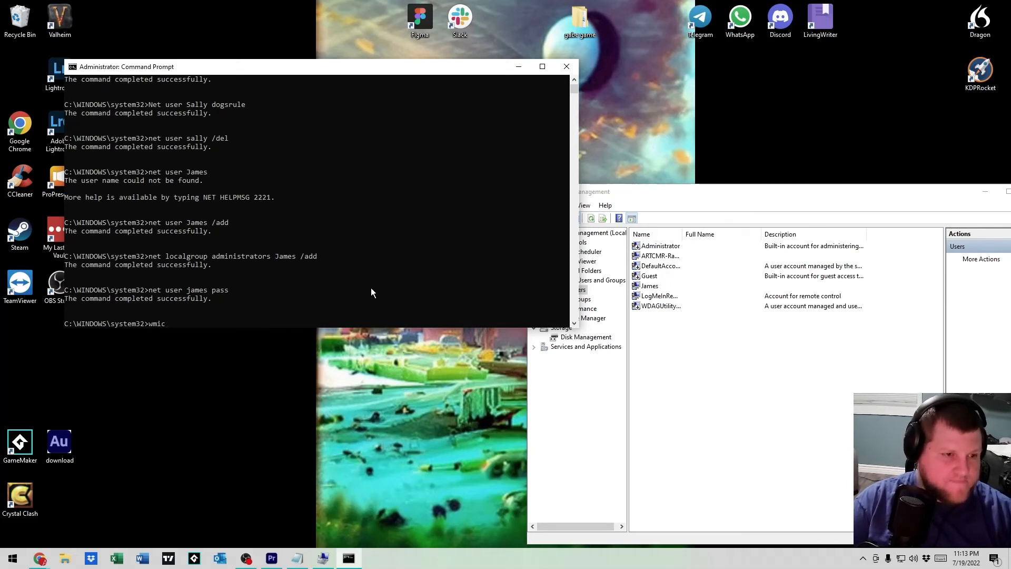
{"action": "type", "text": "useraccount"}
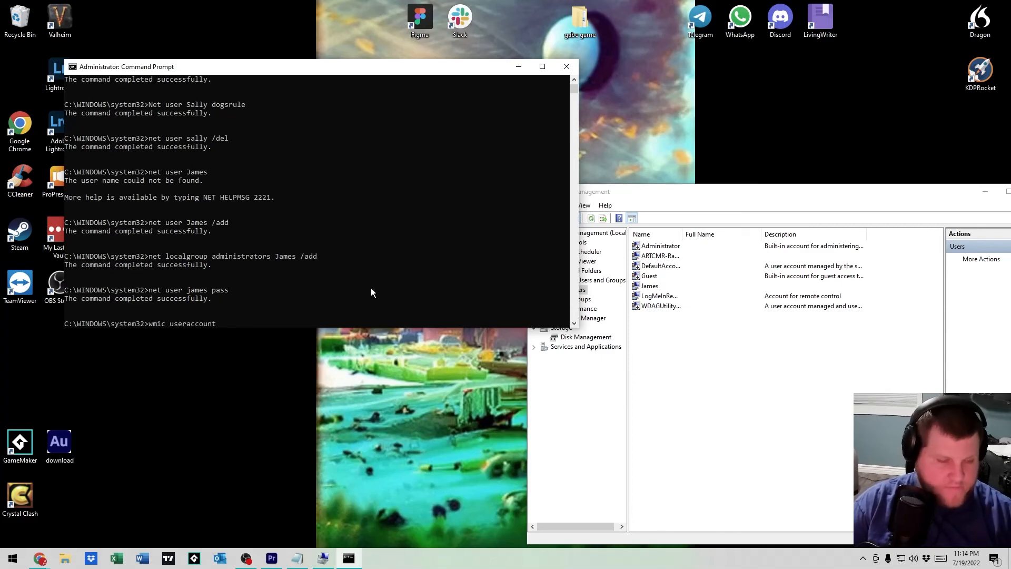
{"action": "type", "text": "set"}
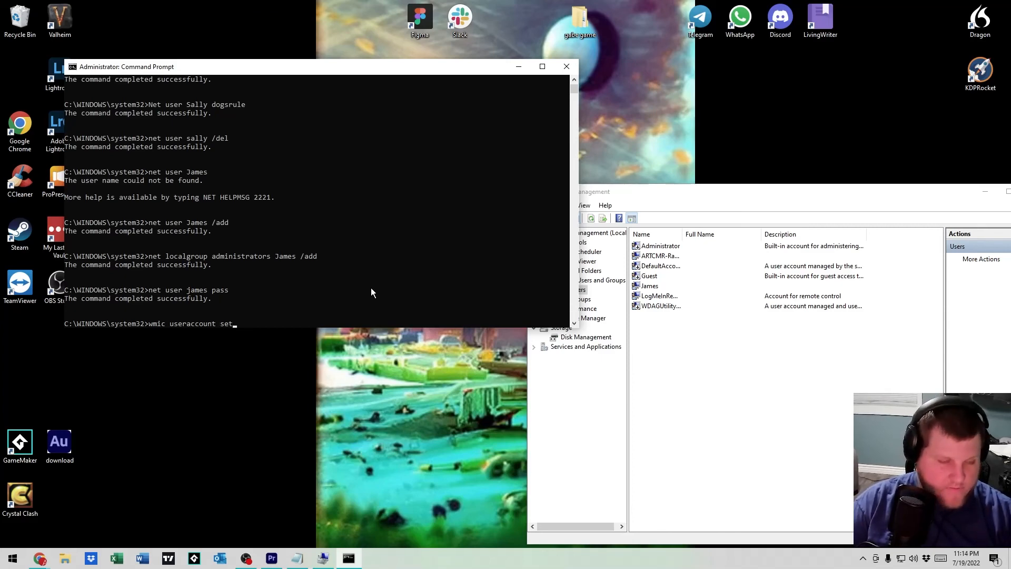
{"action": "type", "text": "passwordexpires=false"}
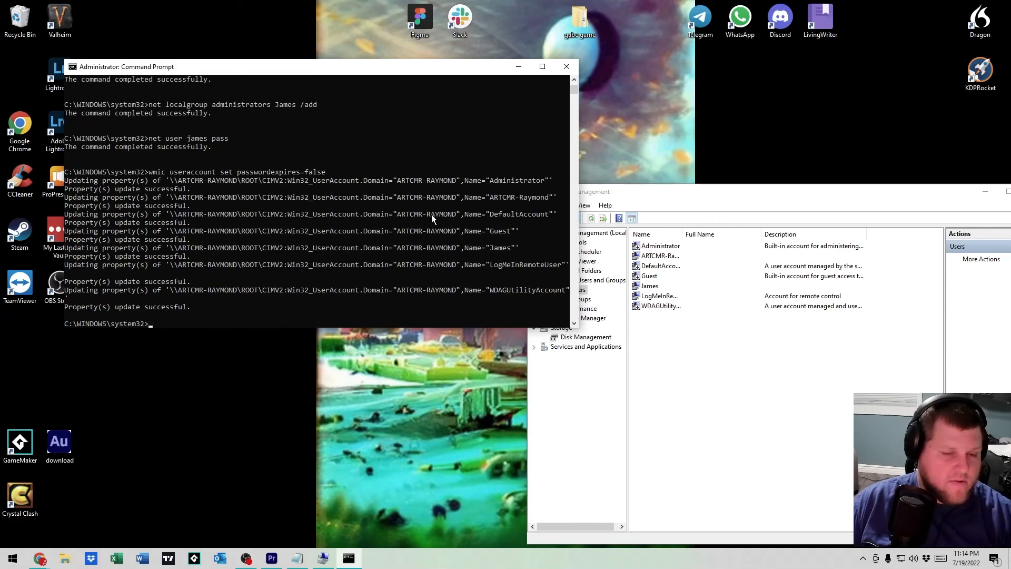
{"action": "mouse_move", "coordinate": [359, 403]}
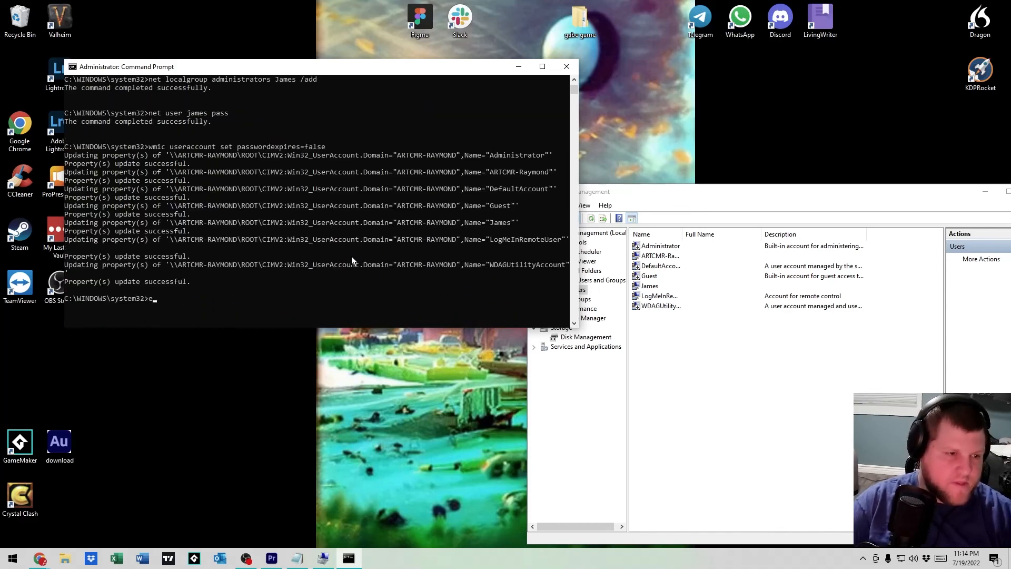
Step: List all local accounts with net user, then begin a net user command for James
{"action": "type", "text": "net user"}
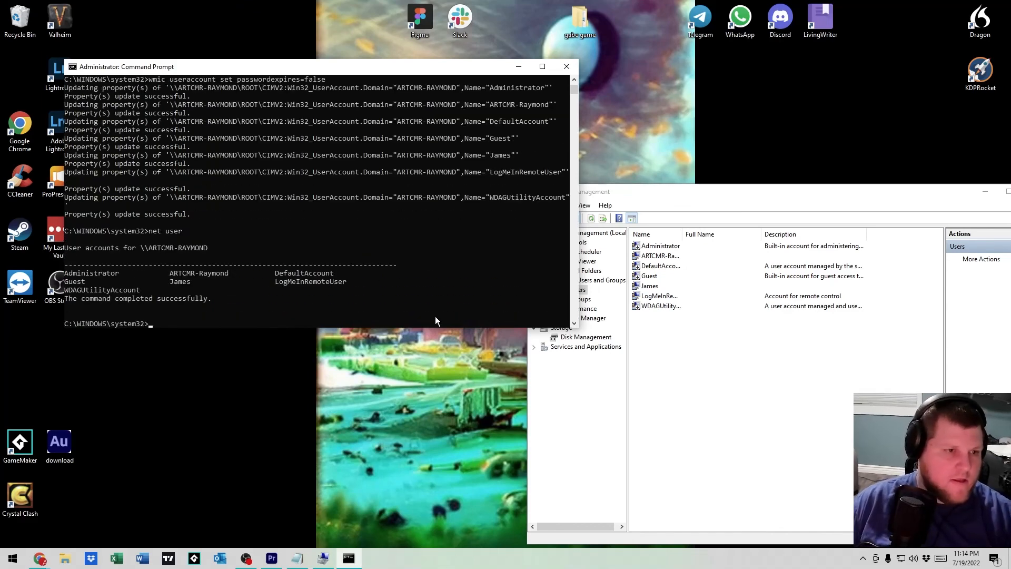
{"action": "mouse_move", "coordinate": [94, 291]}
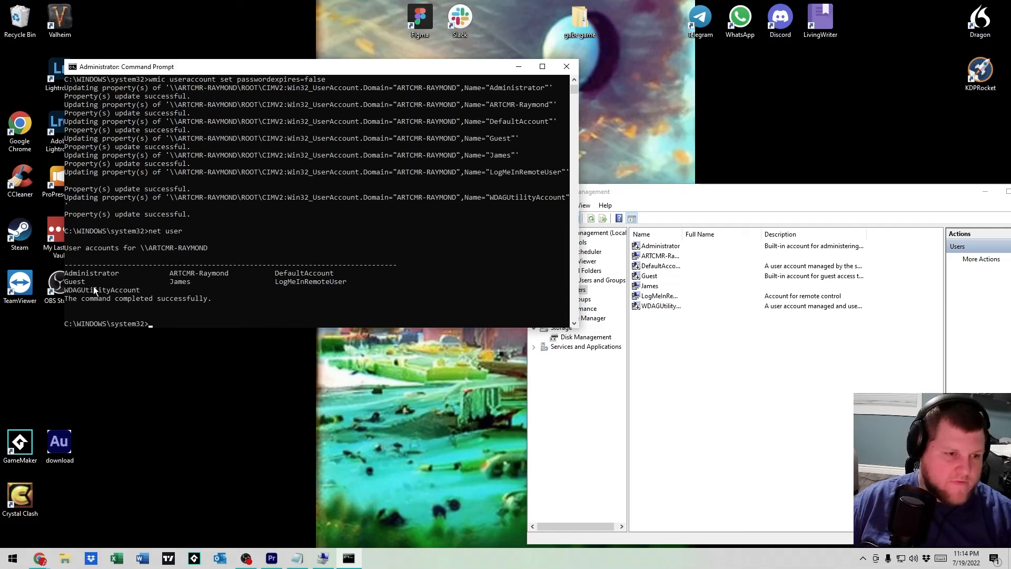
{"action": "type", "text": "net user"}
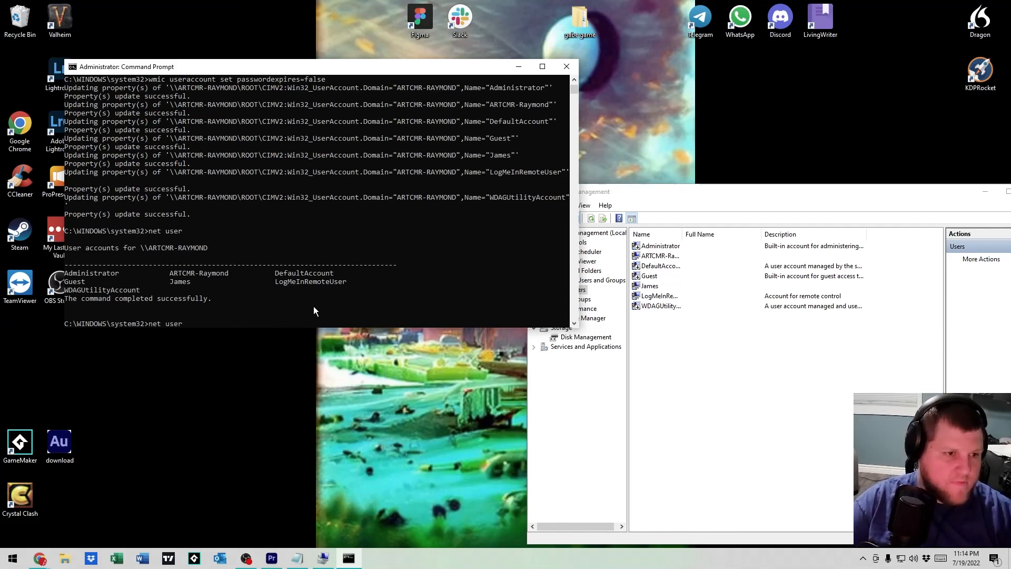
{"action": "type", "text": "jame"}
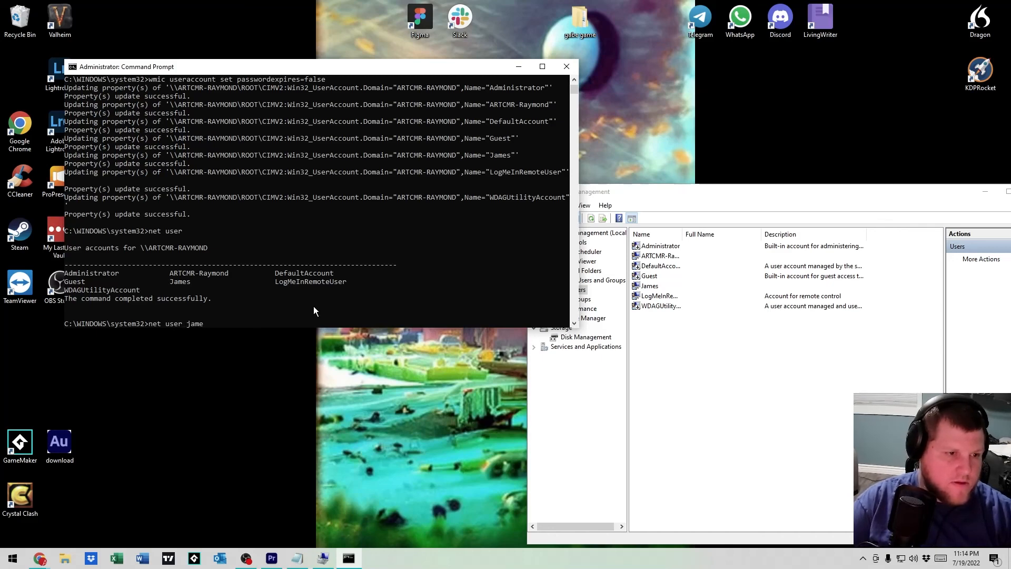